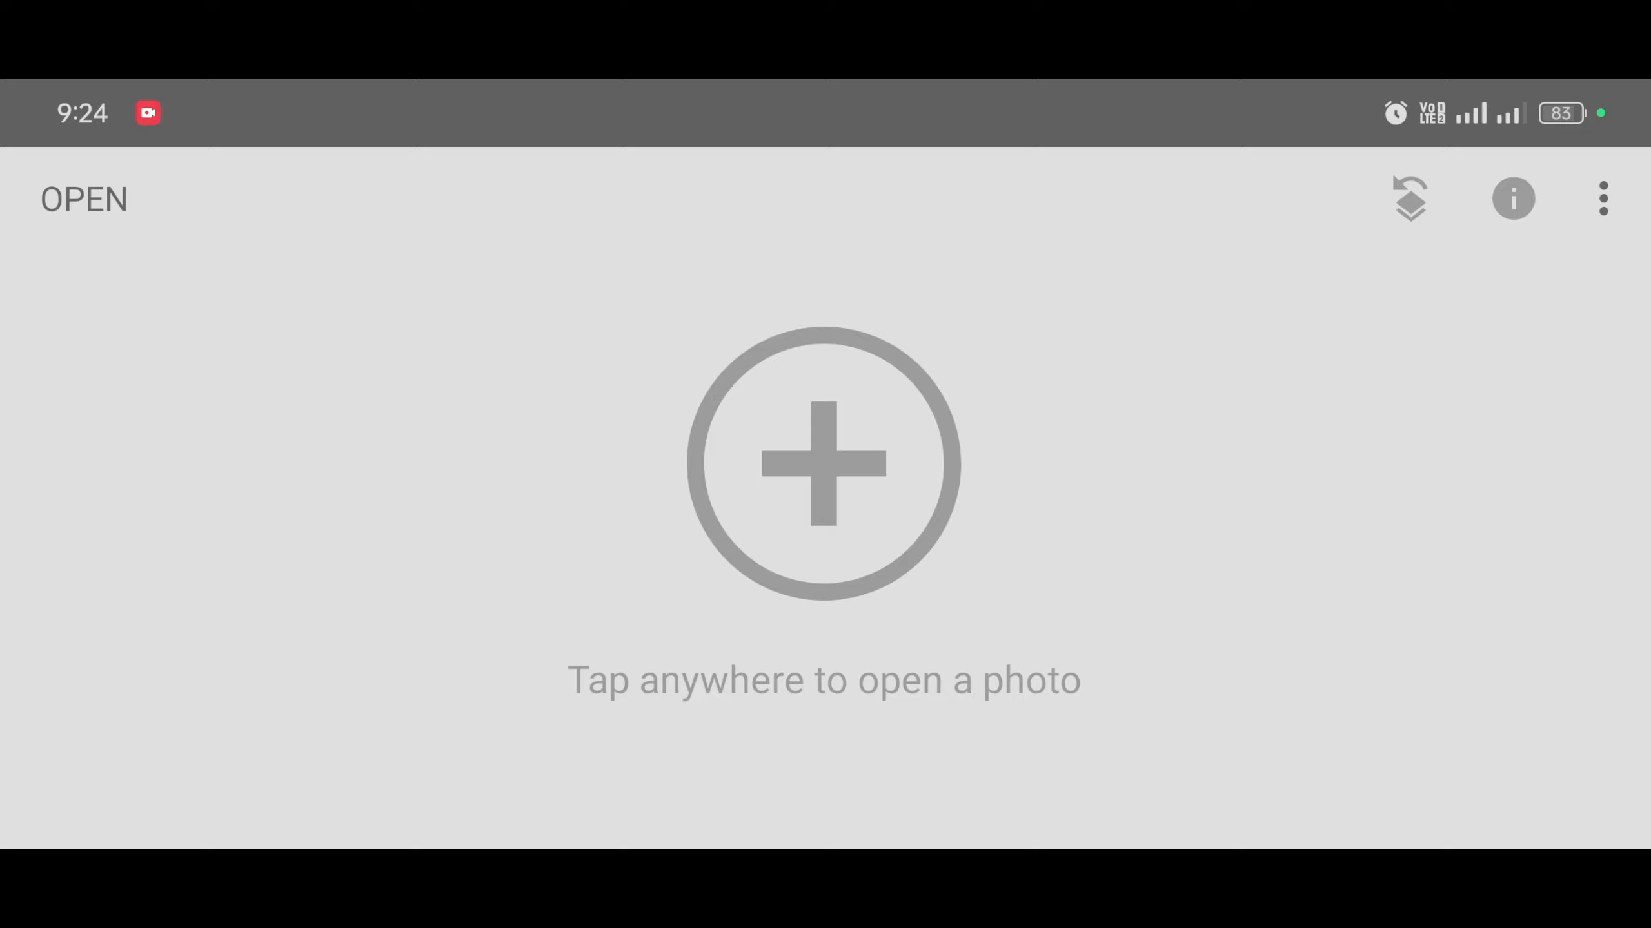
Step: Open the couple photo from the device for editing
left_click(823, 464)
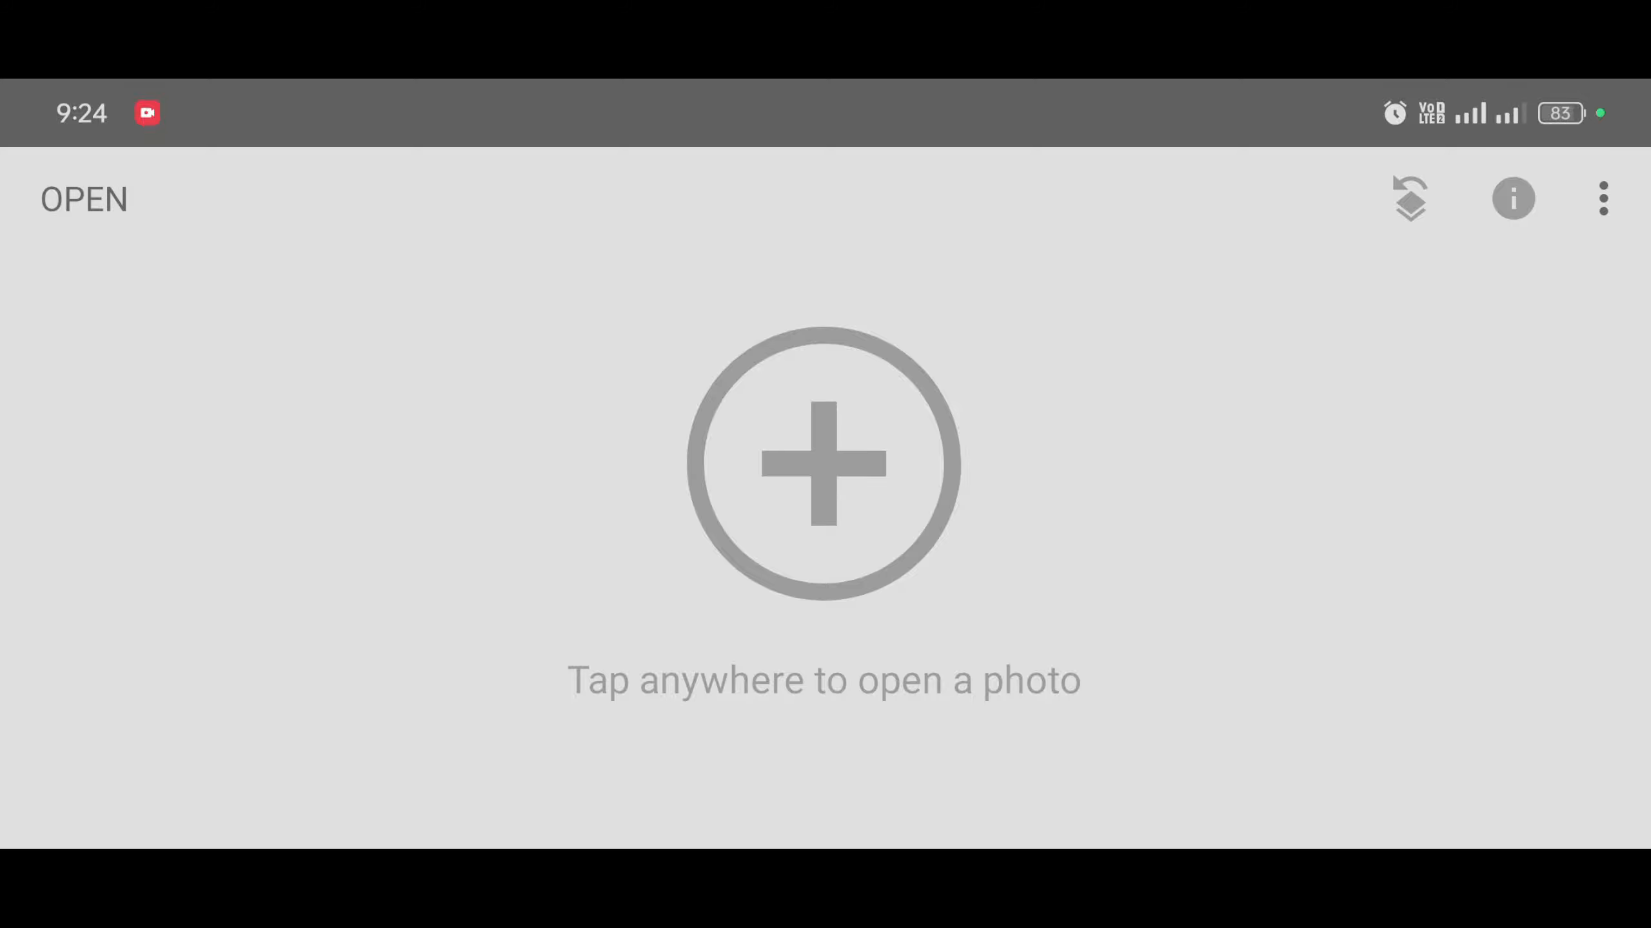
left_click(84, 198)
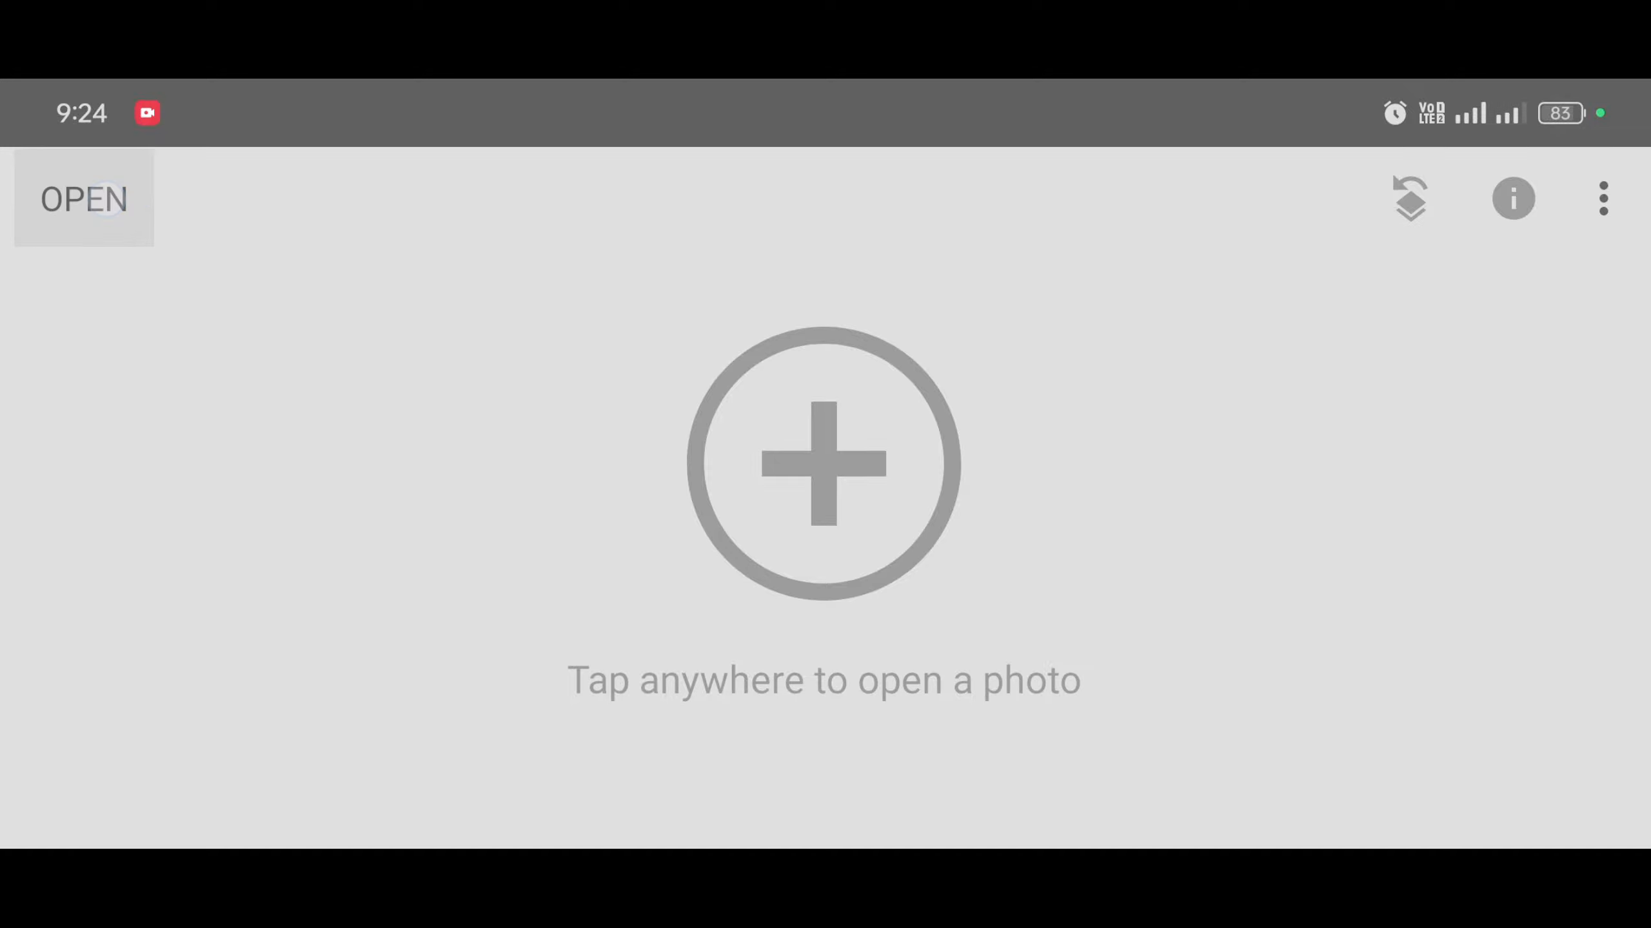
left_click(823, 463)
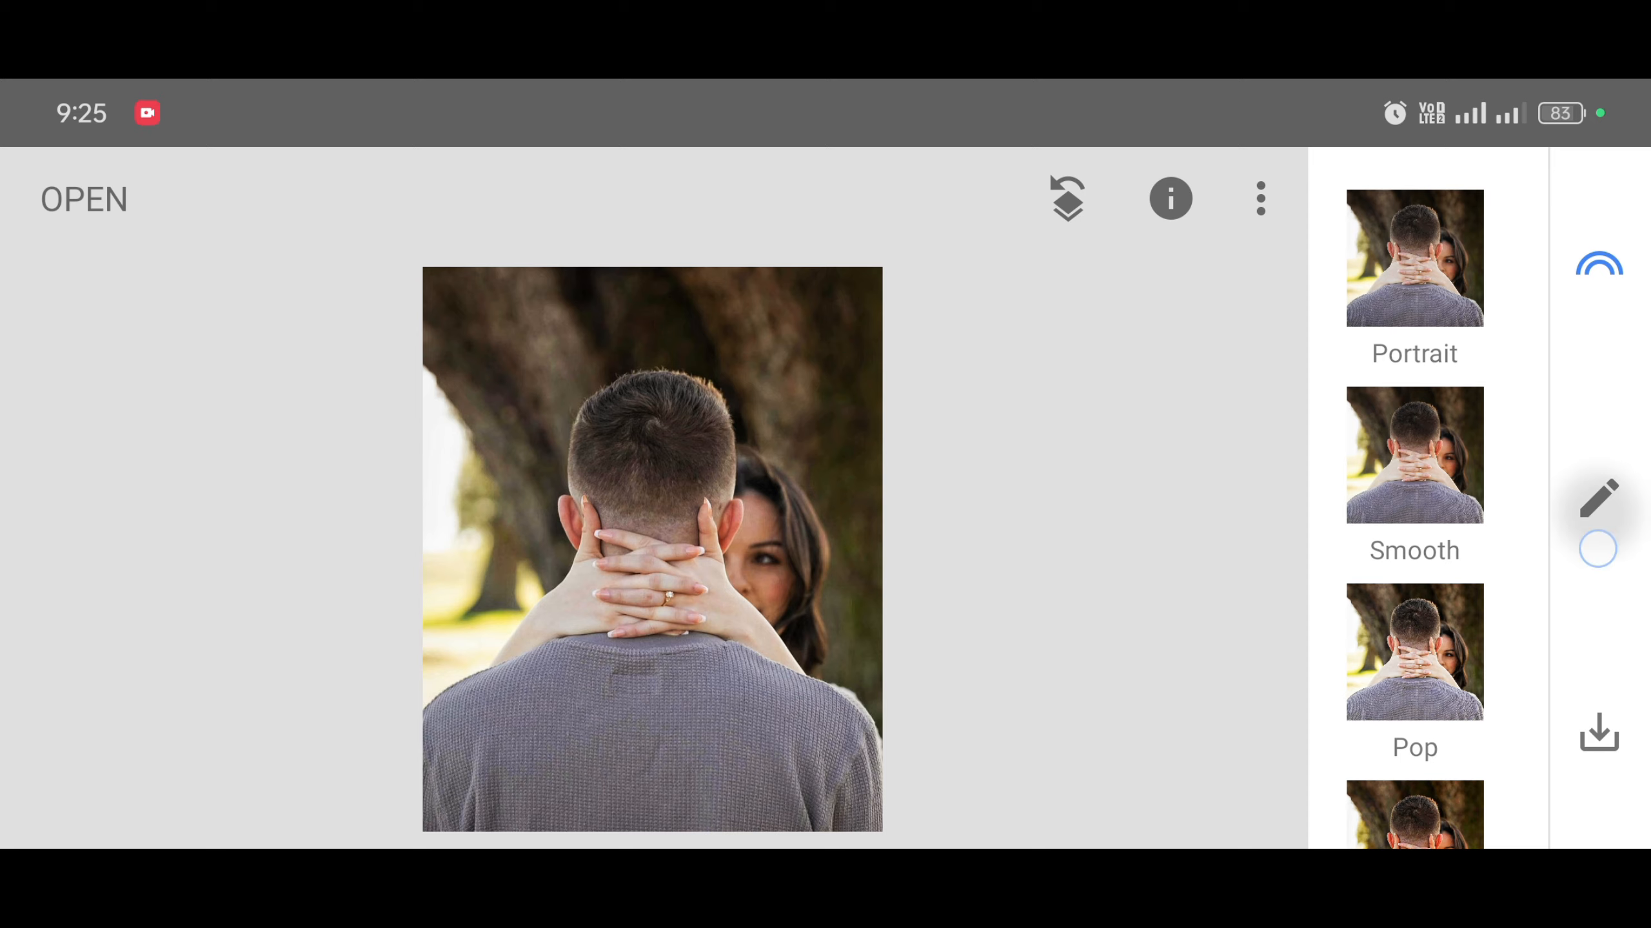
Step: Crop the photo with a free aspect ratio to a tighter, narrower portrait framing
left_click(1597, 499)
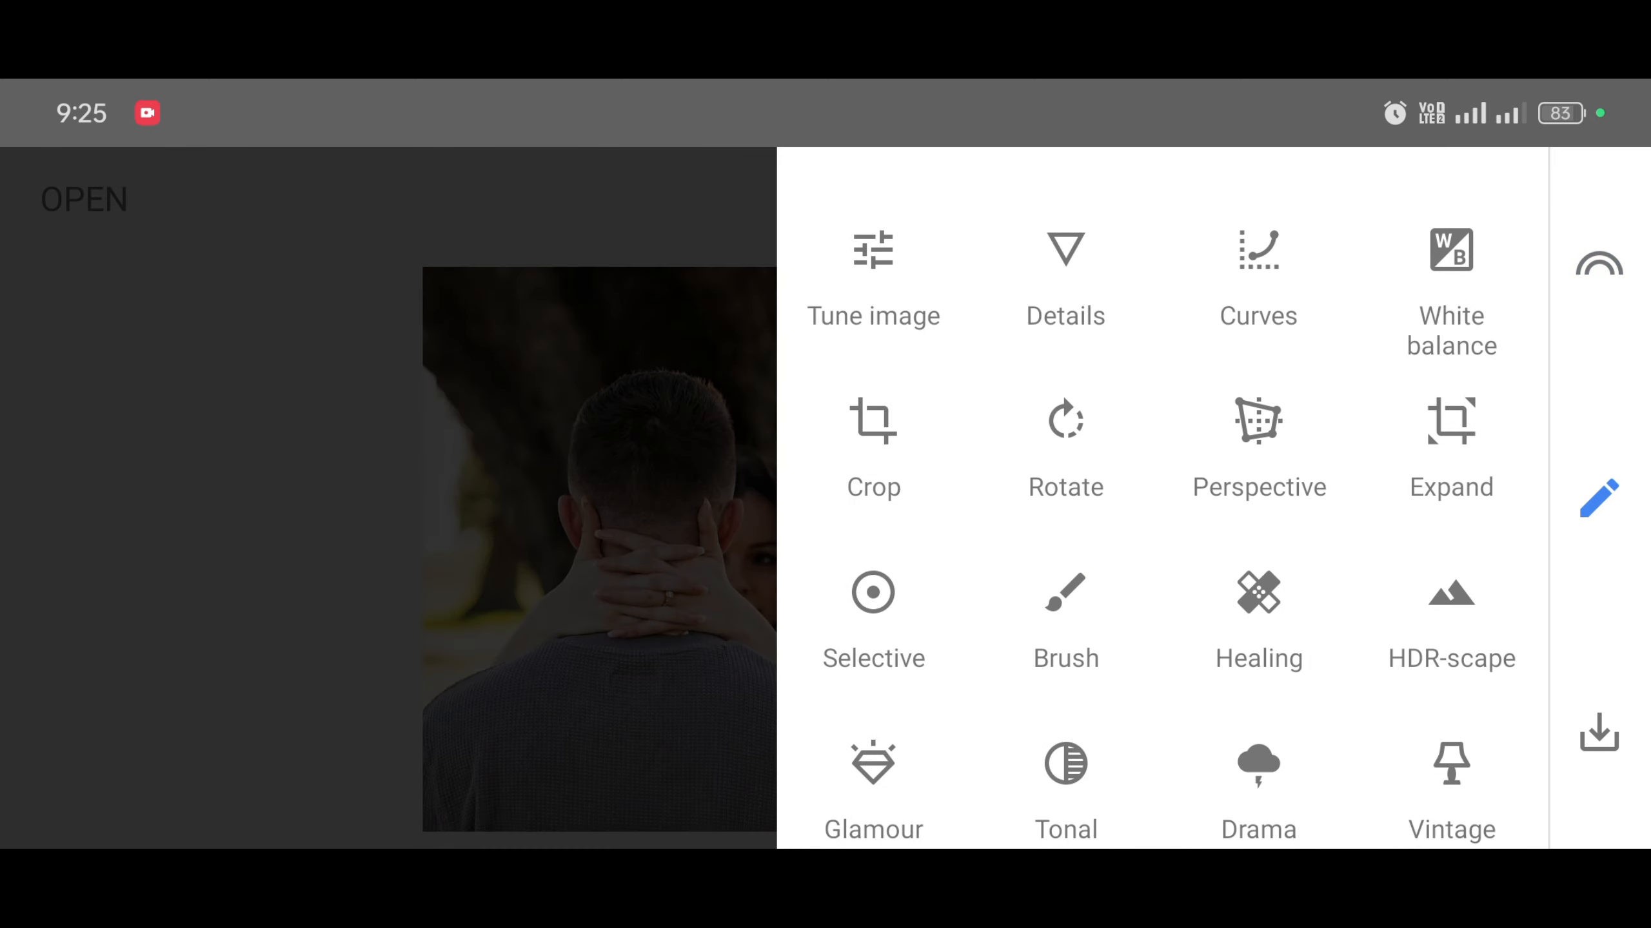
left_click(873, 432)
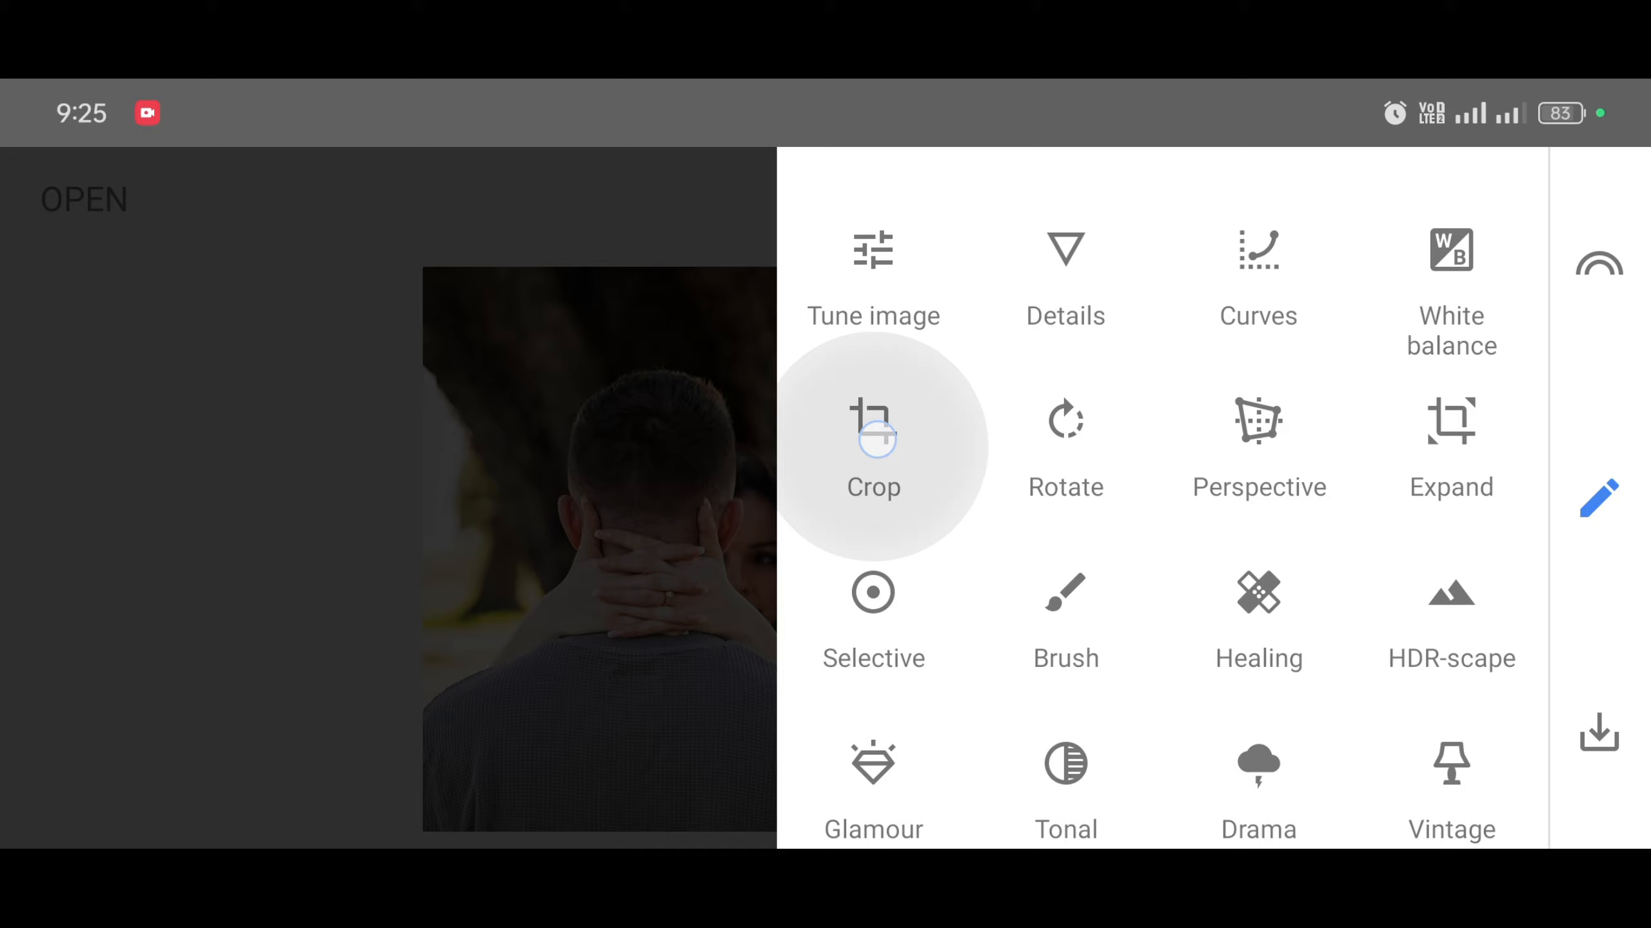
left_click(873, 442)
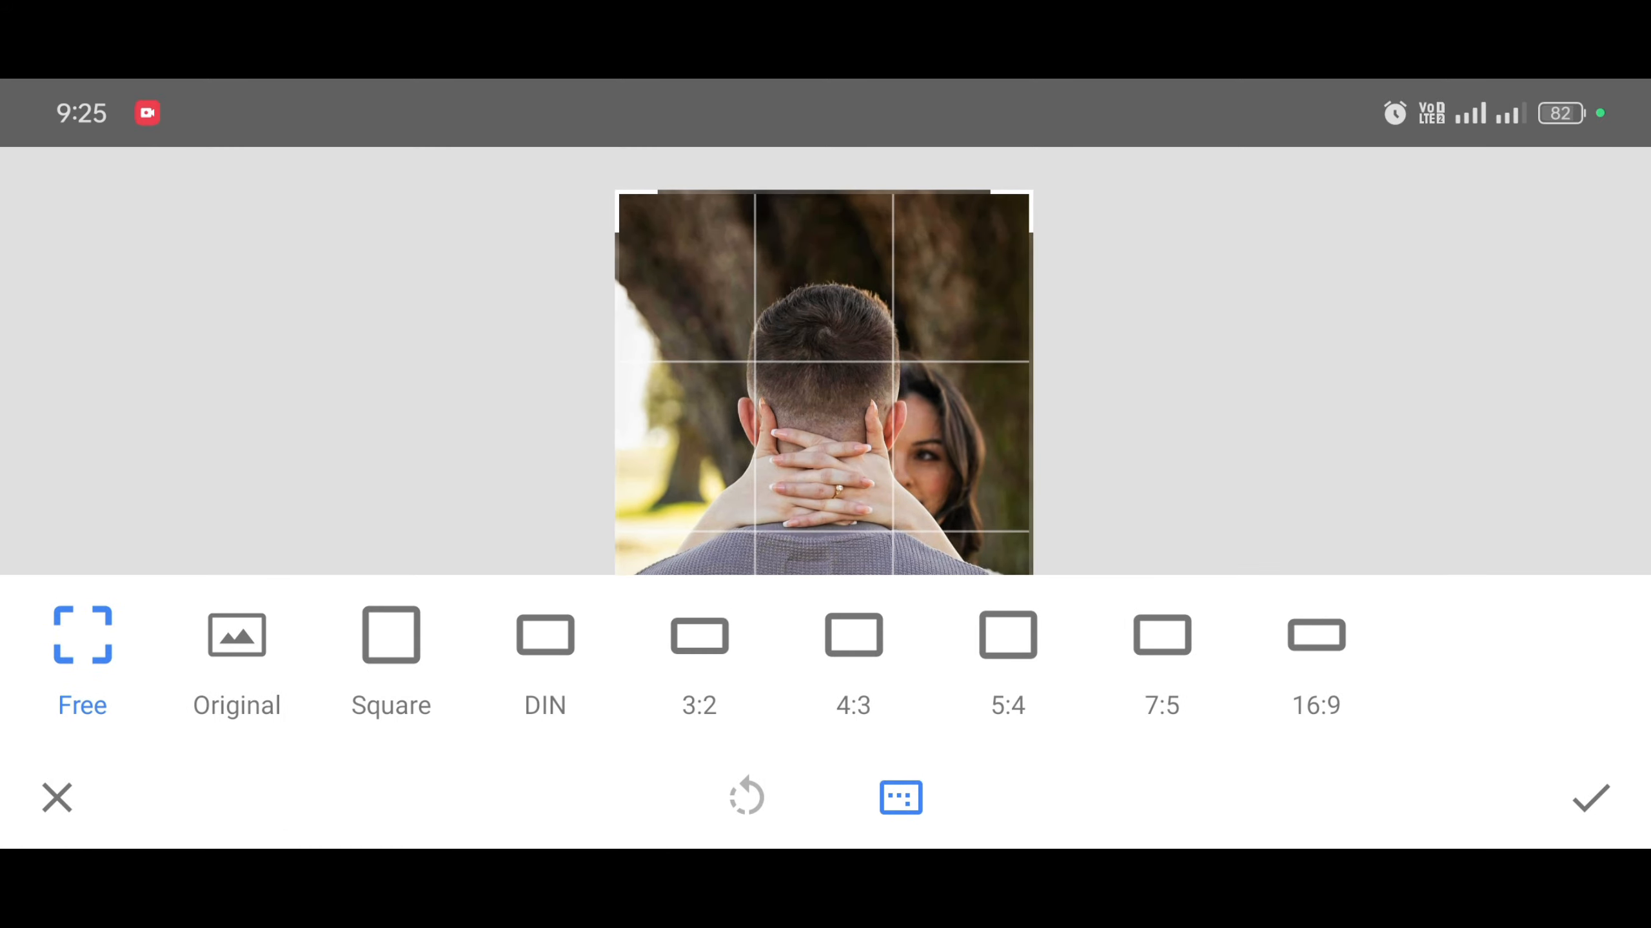
left_click(900, 797)
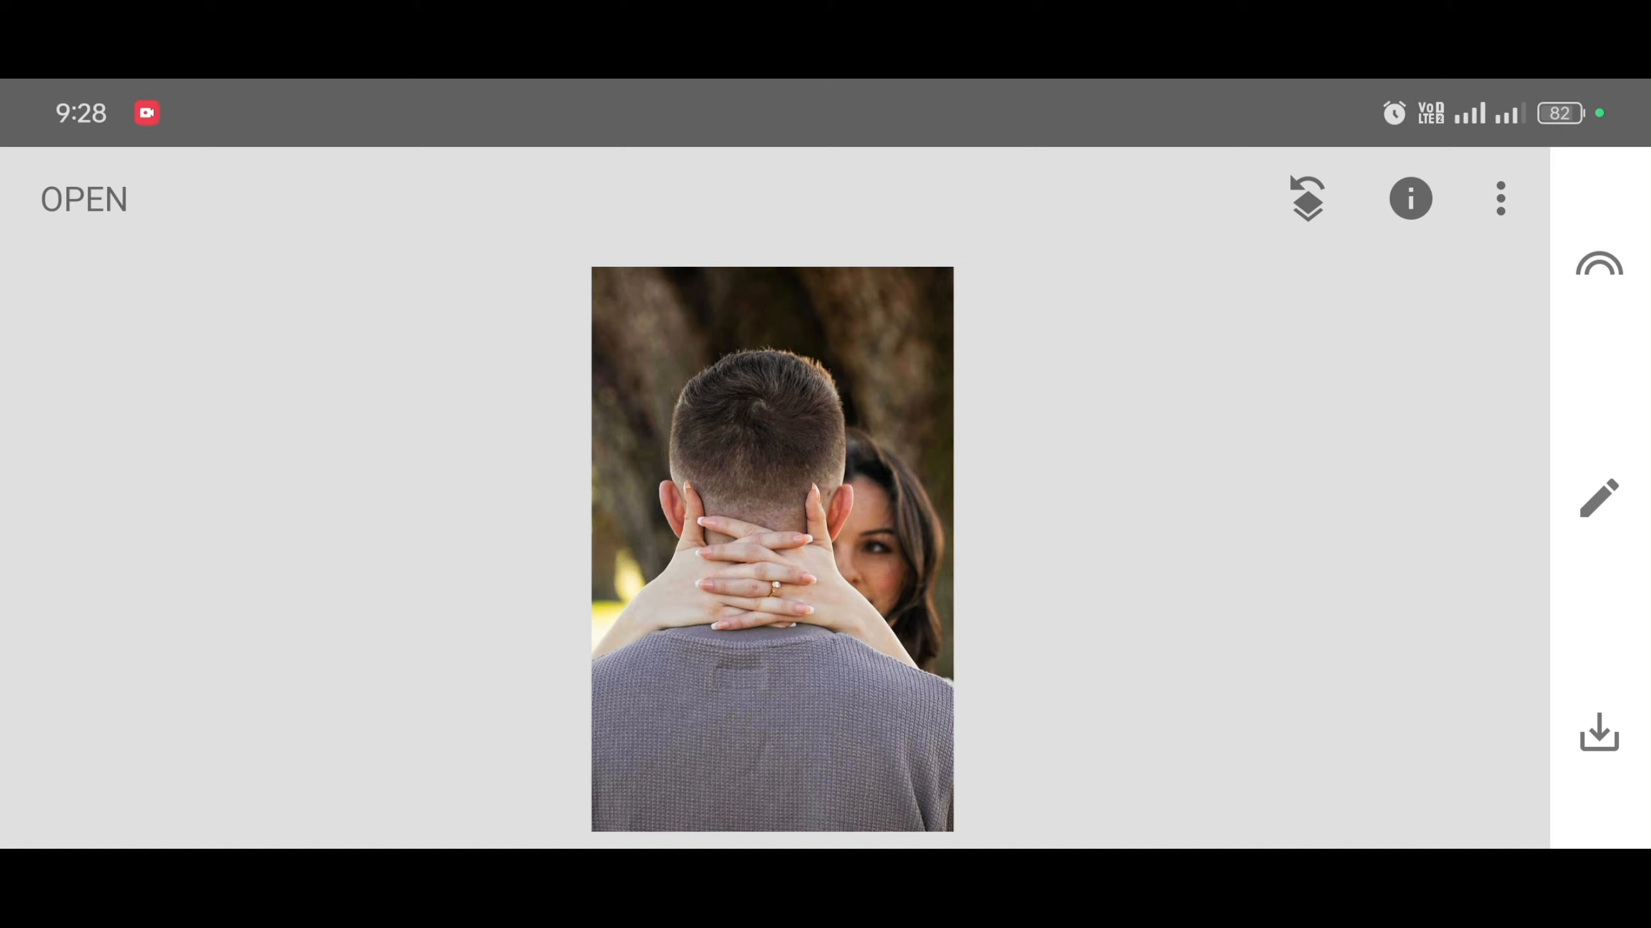
Step: Start a Double Exposure and add the sunset couple photo as the second image
left_click(1587, 444)
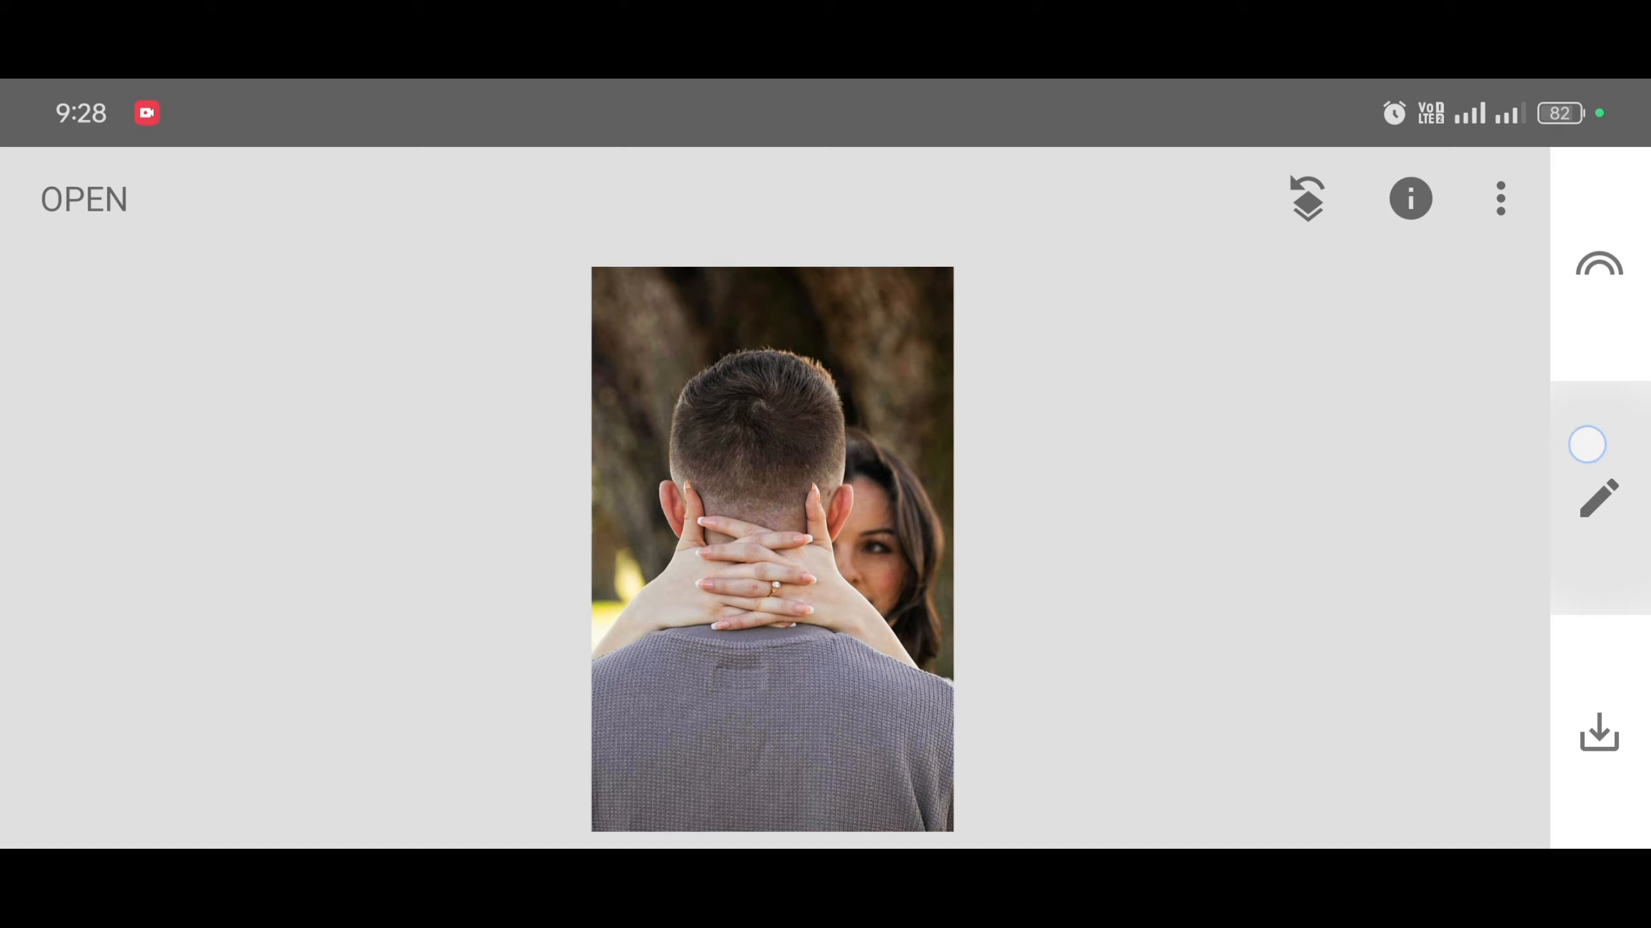
left_click(1597, 499)
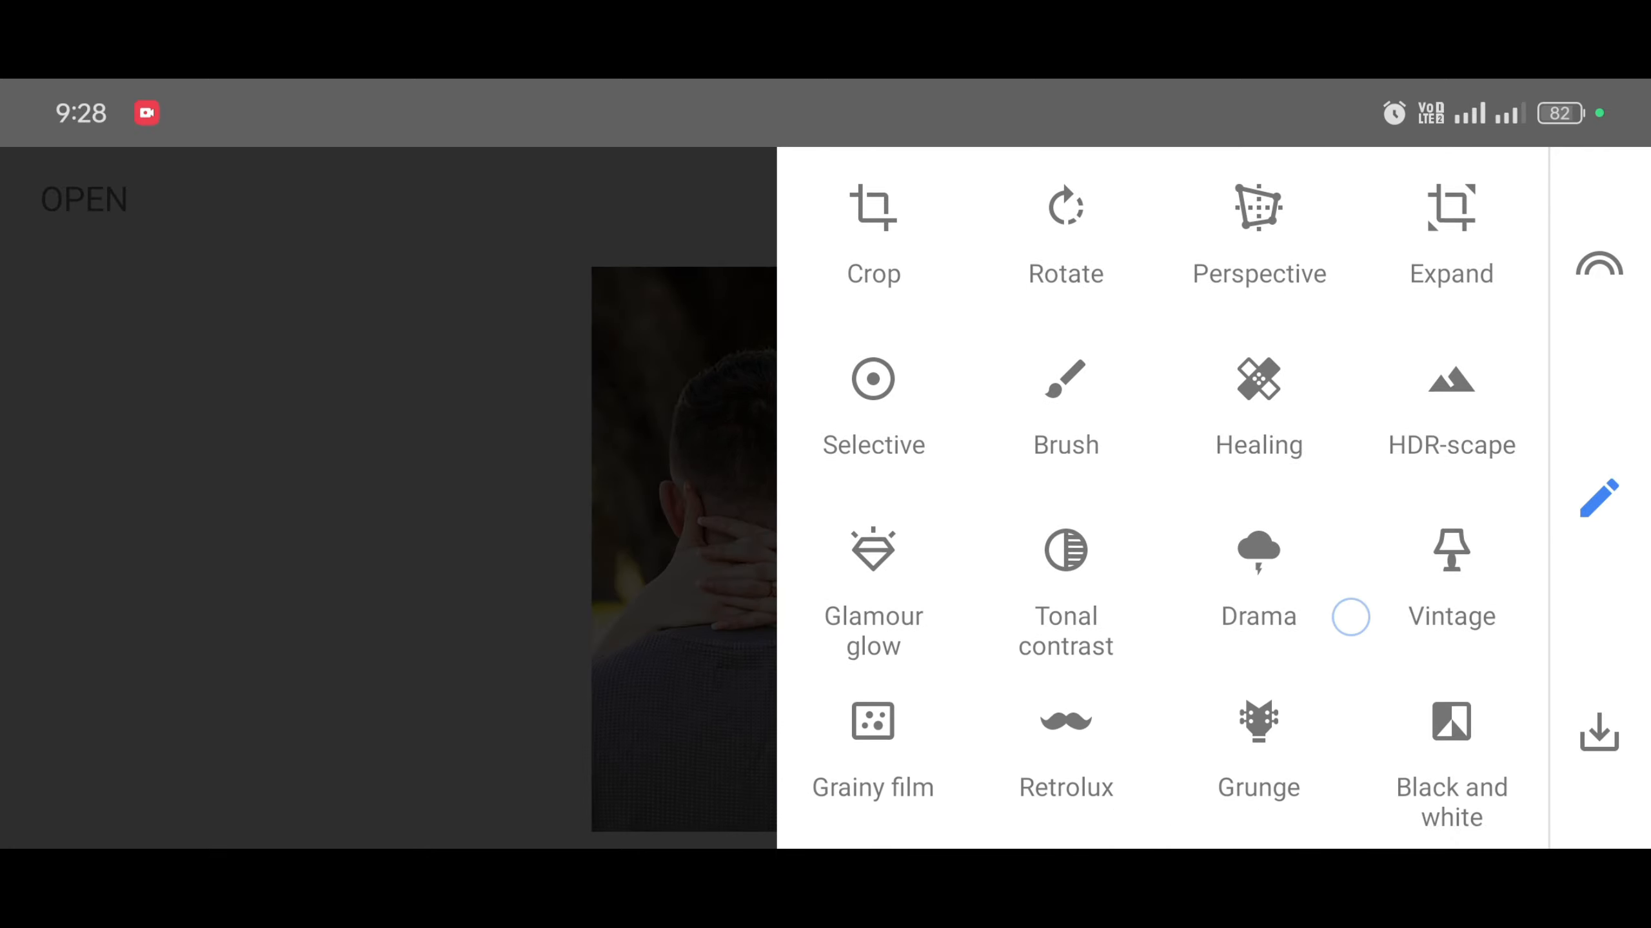
scroll("down", 3)
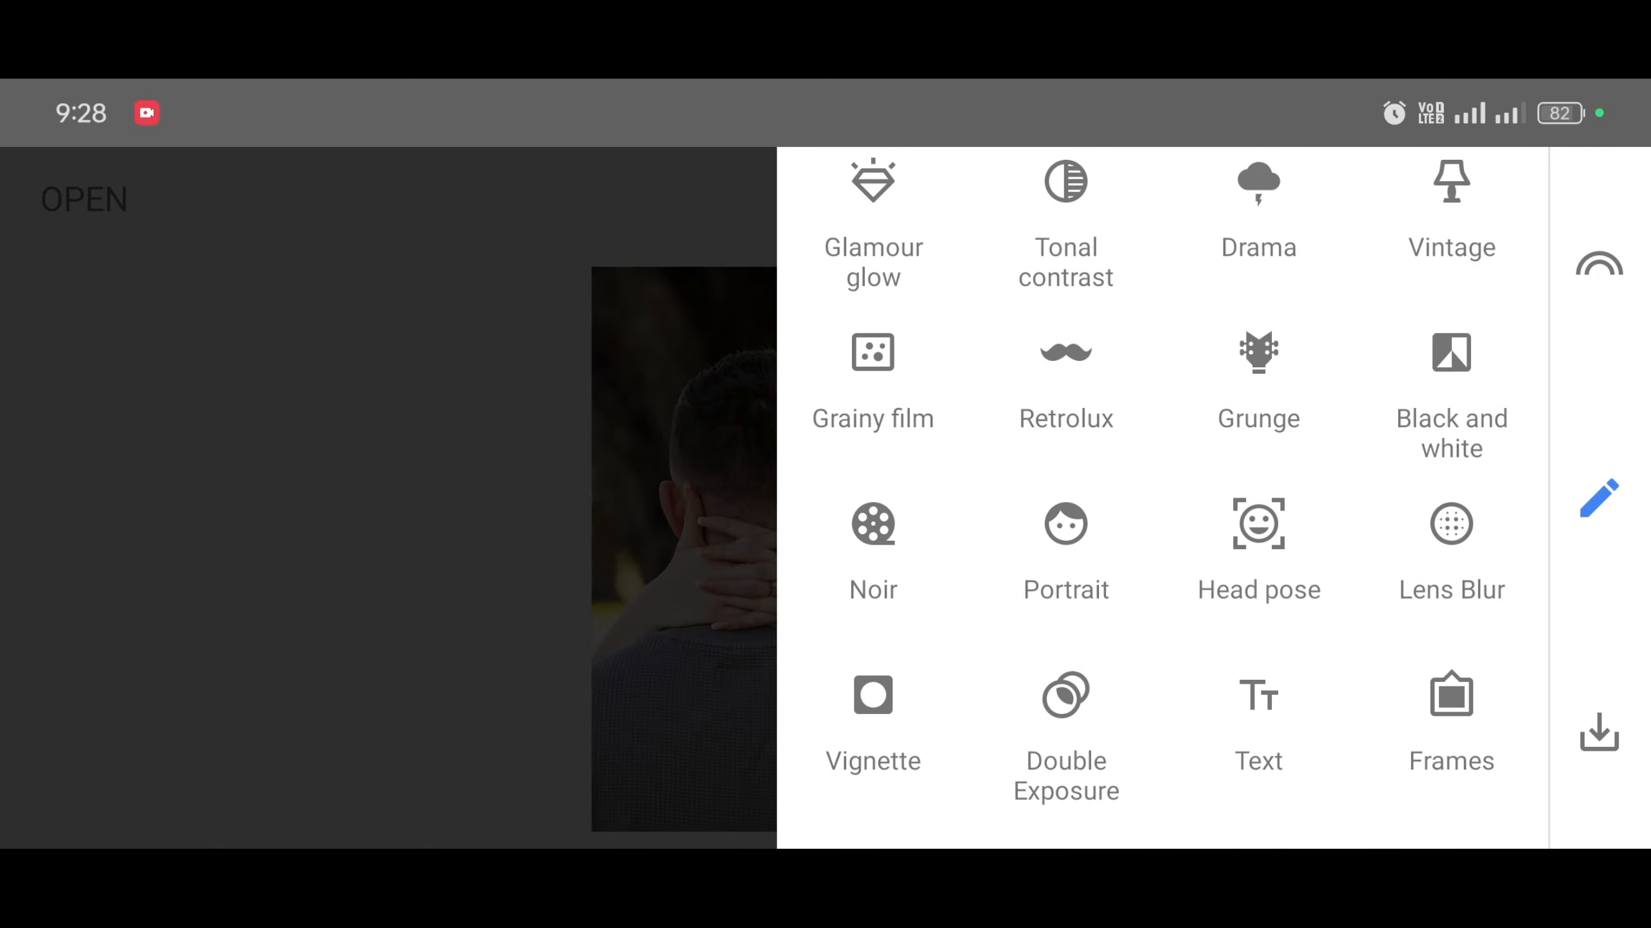
left_click(1065, 696)
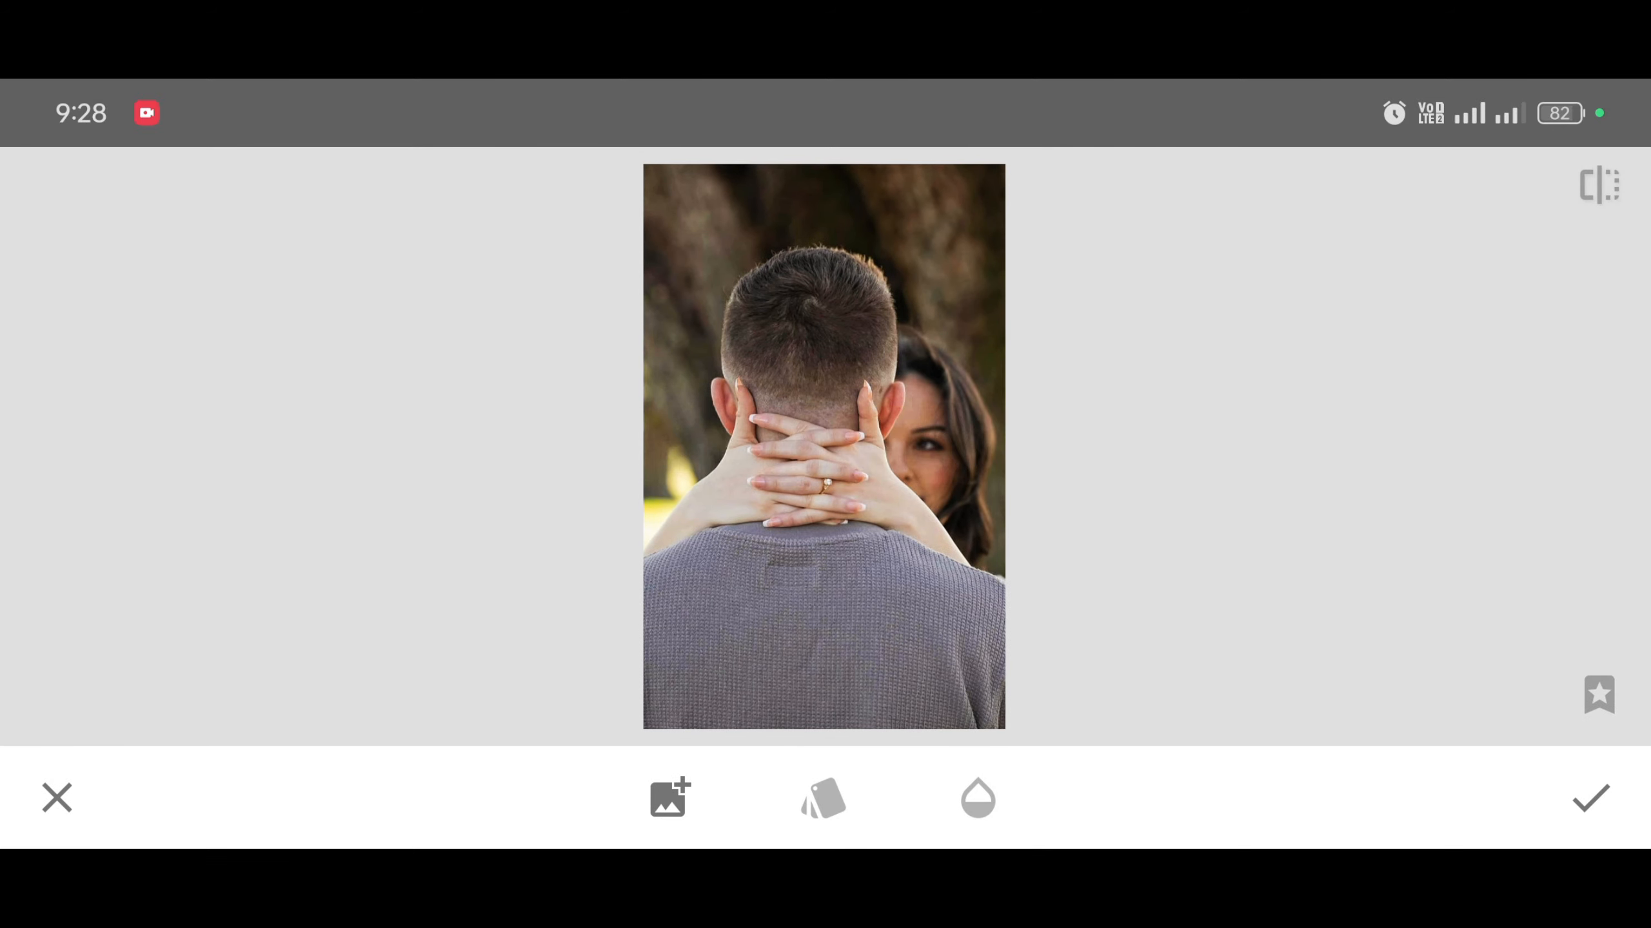
left_click(668, 799)
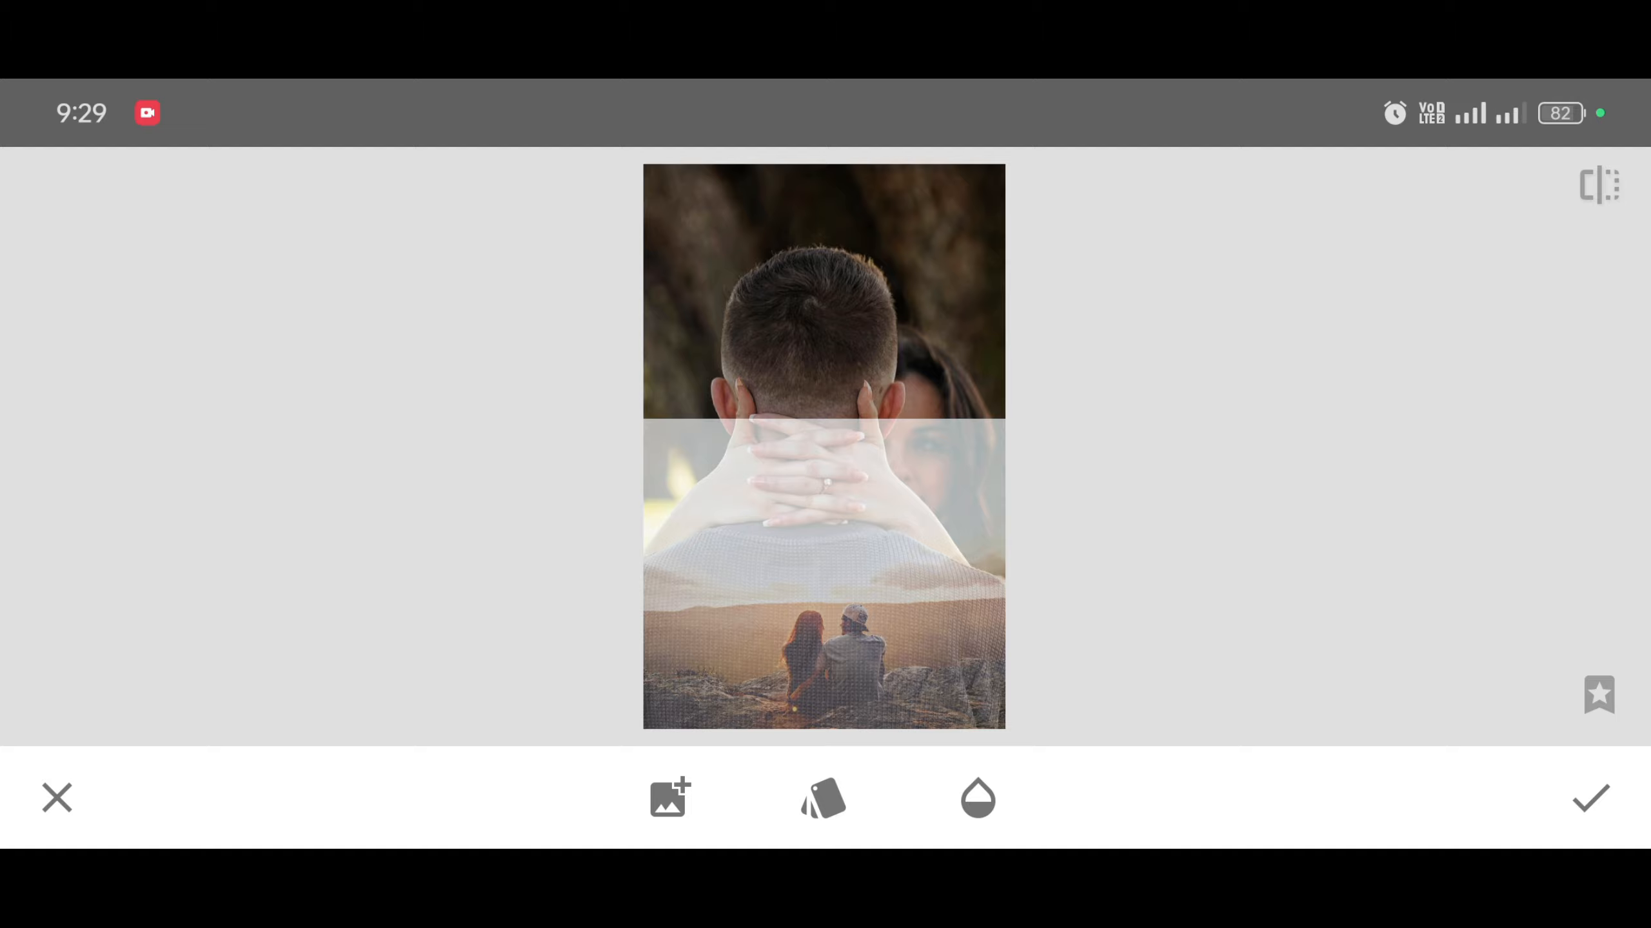
Step: Set the overlay's blend style to Darken
left_click(824, 798)
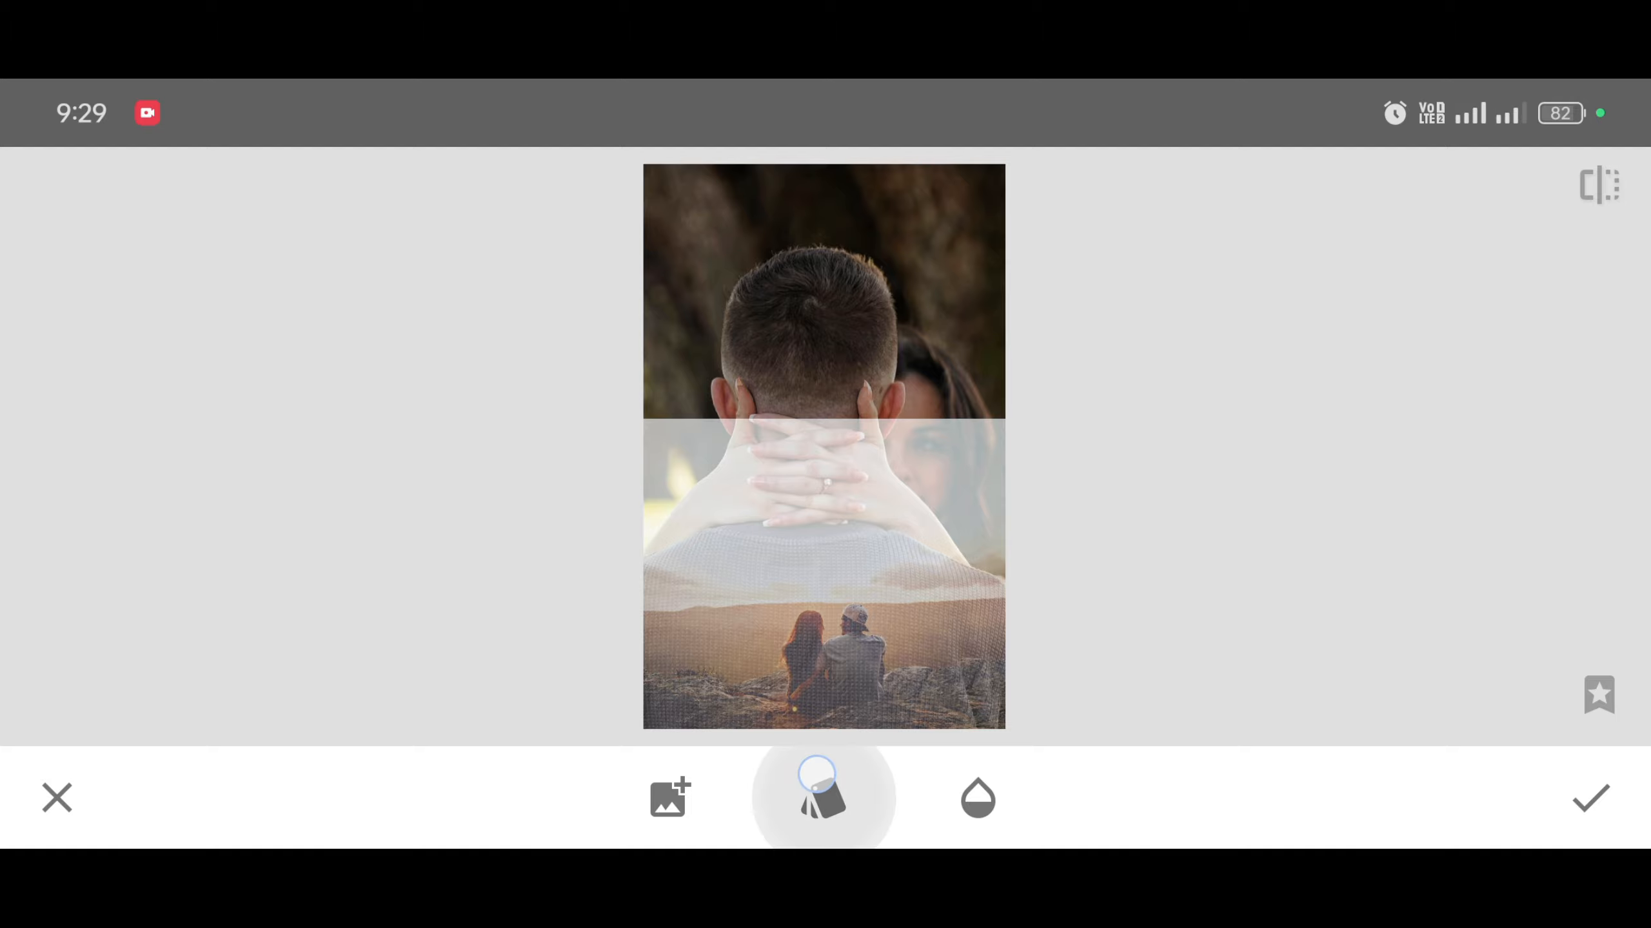
left_click(823, 797)
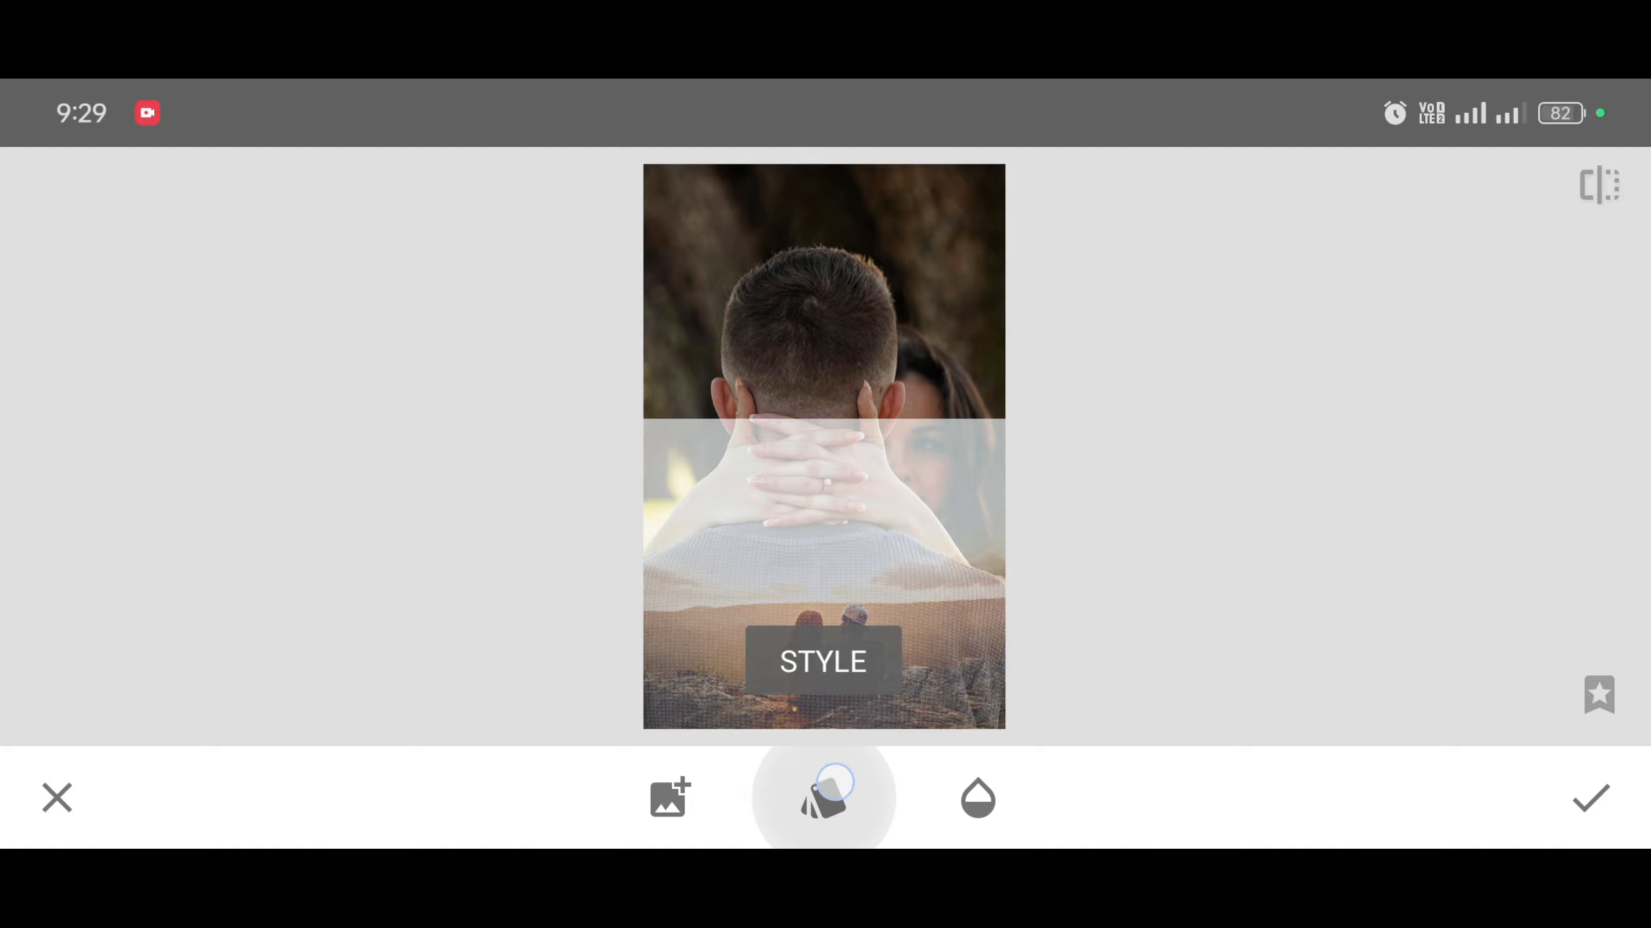
left_click(823, 798)
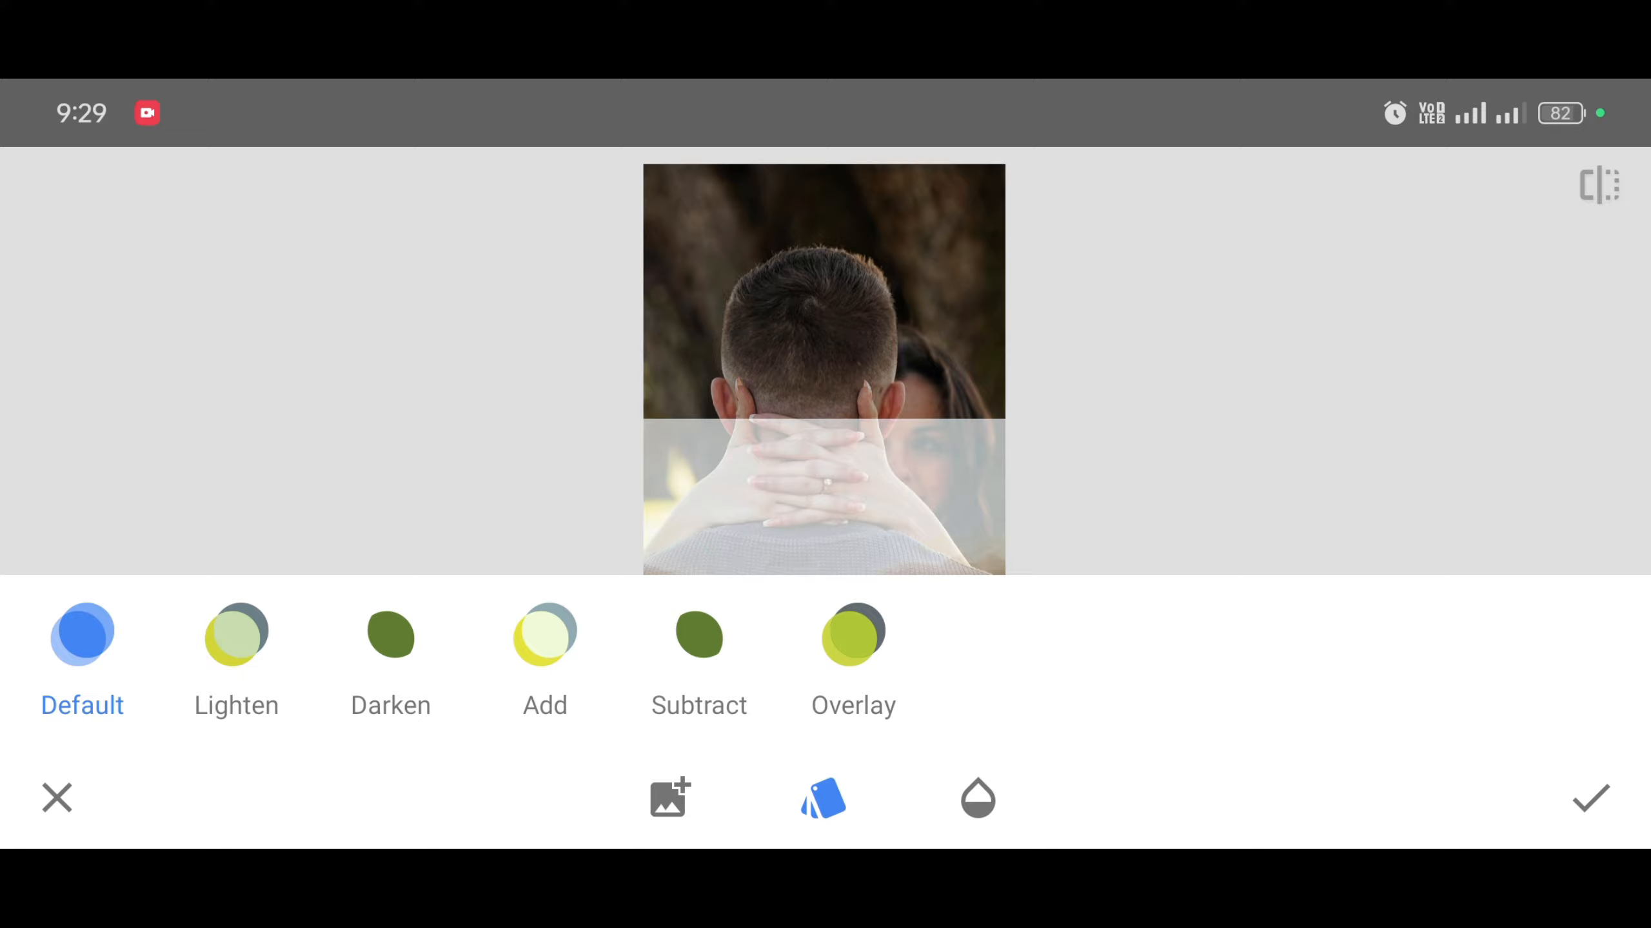
left_click(391, 635)
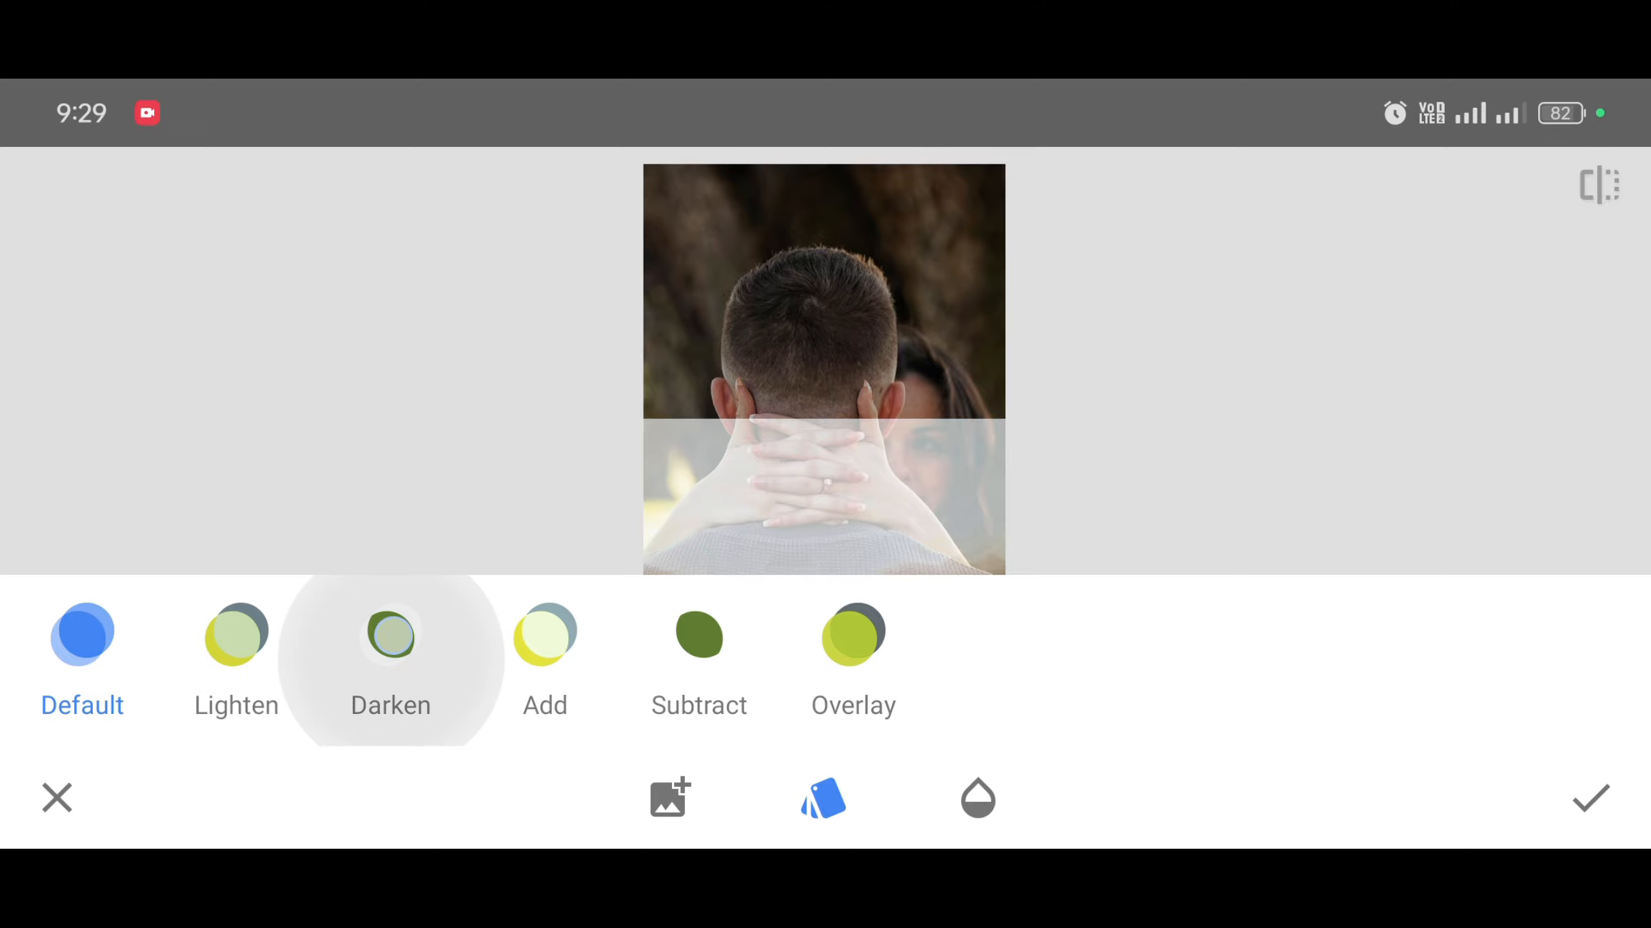
left_click(391, 634)
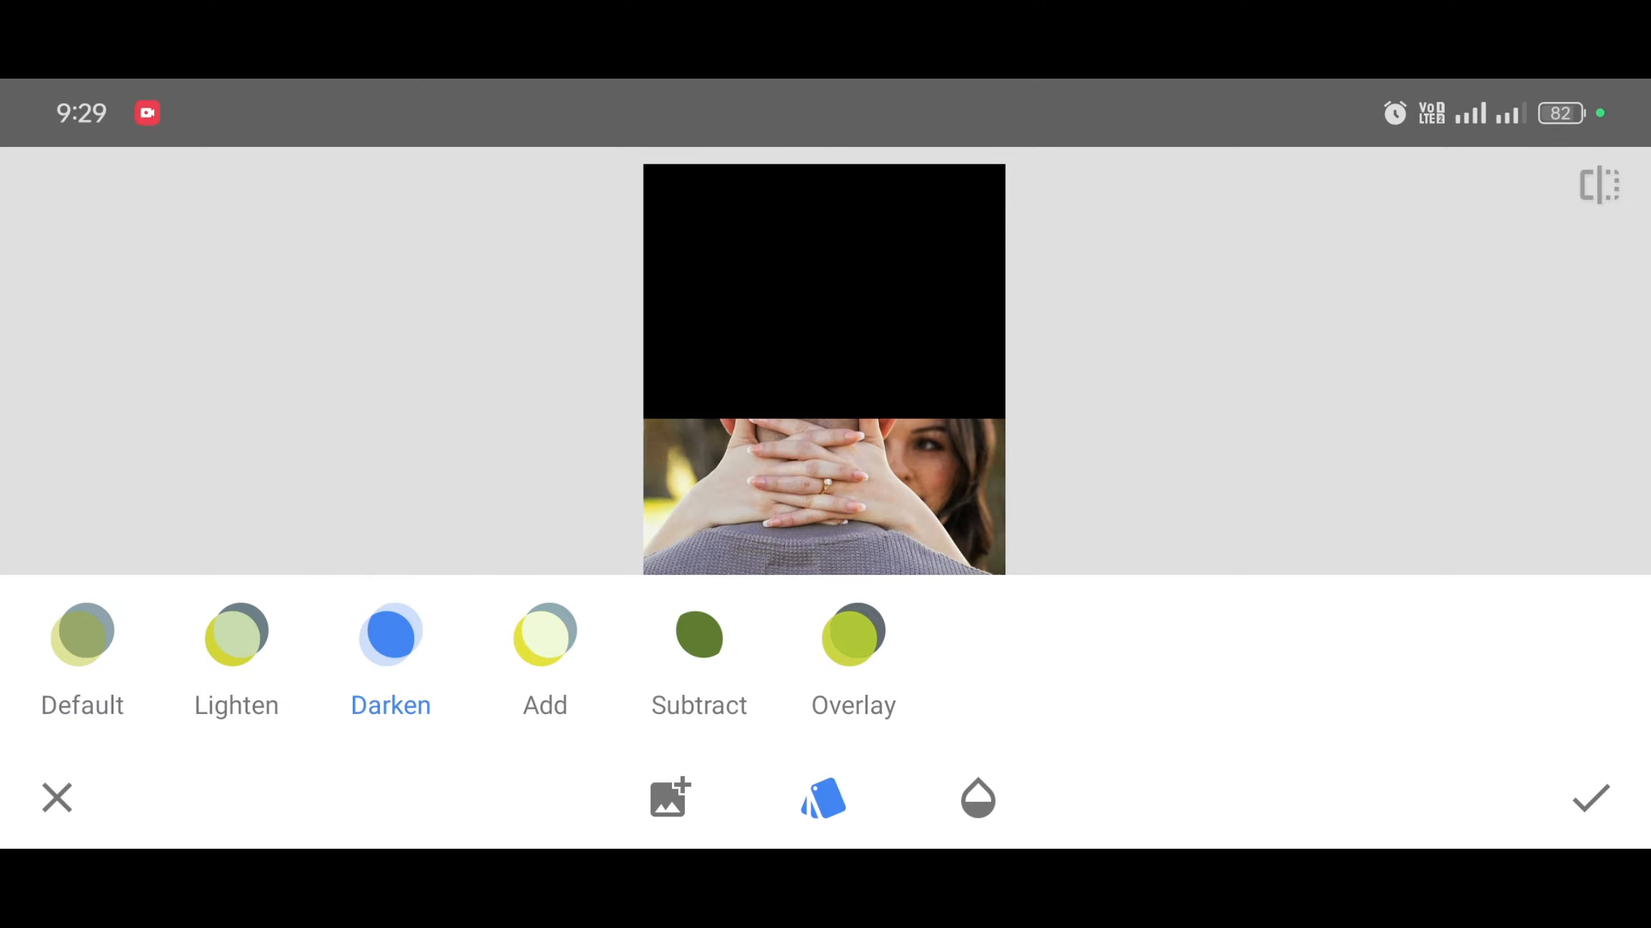
left_click(823, 799)
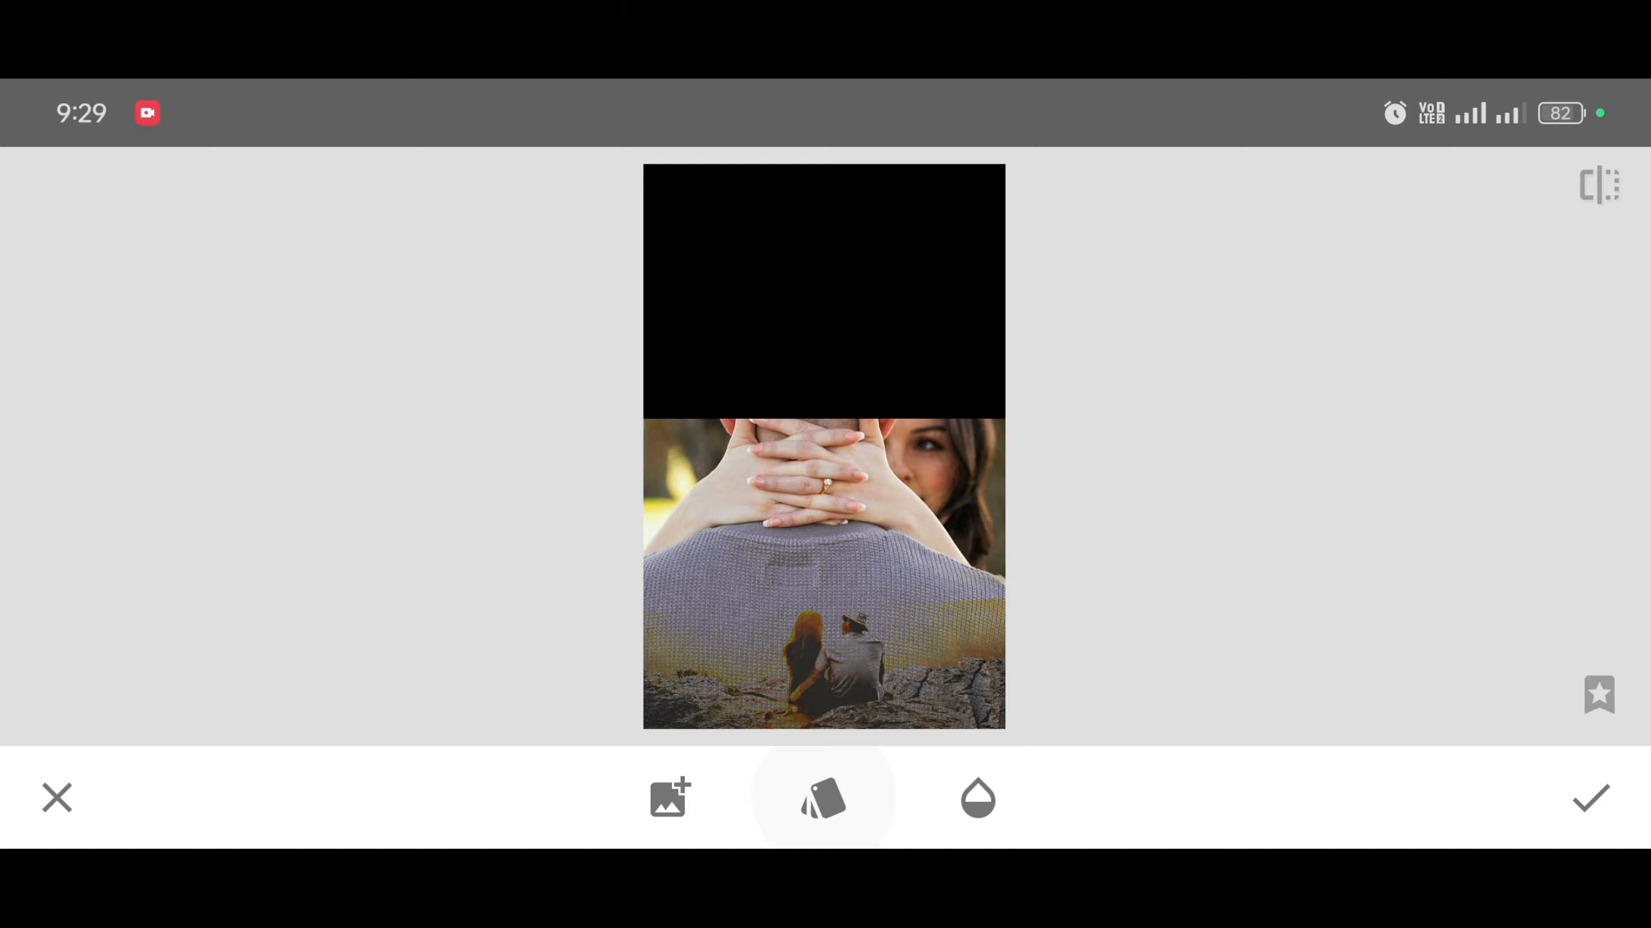
Step: Raise the overlay opacity to maximum and apply the double exposure
left_click(977, 798)
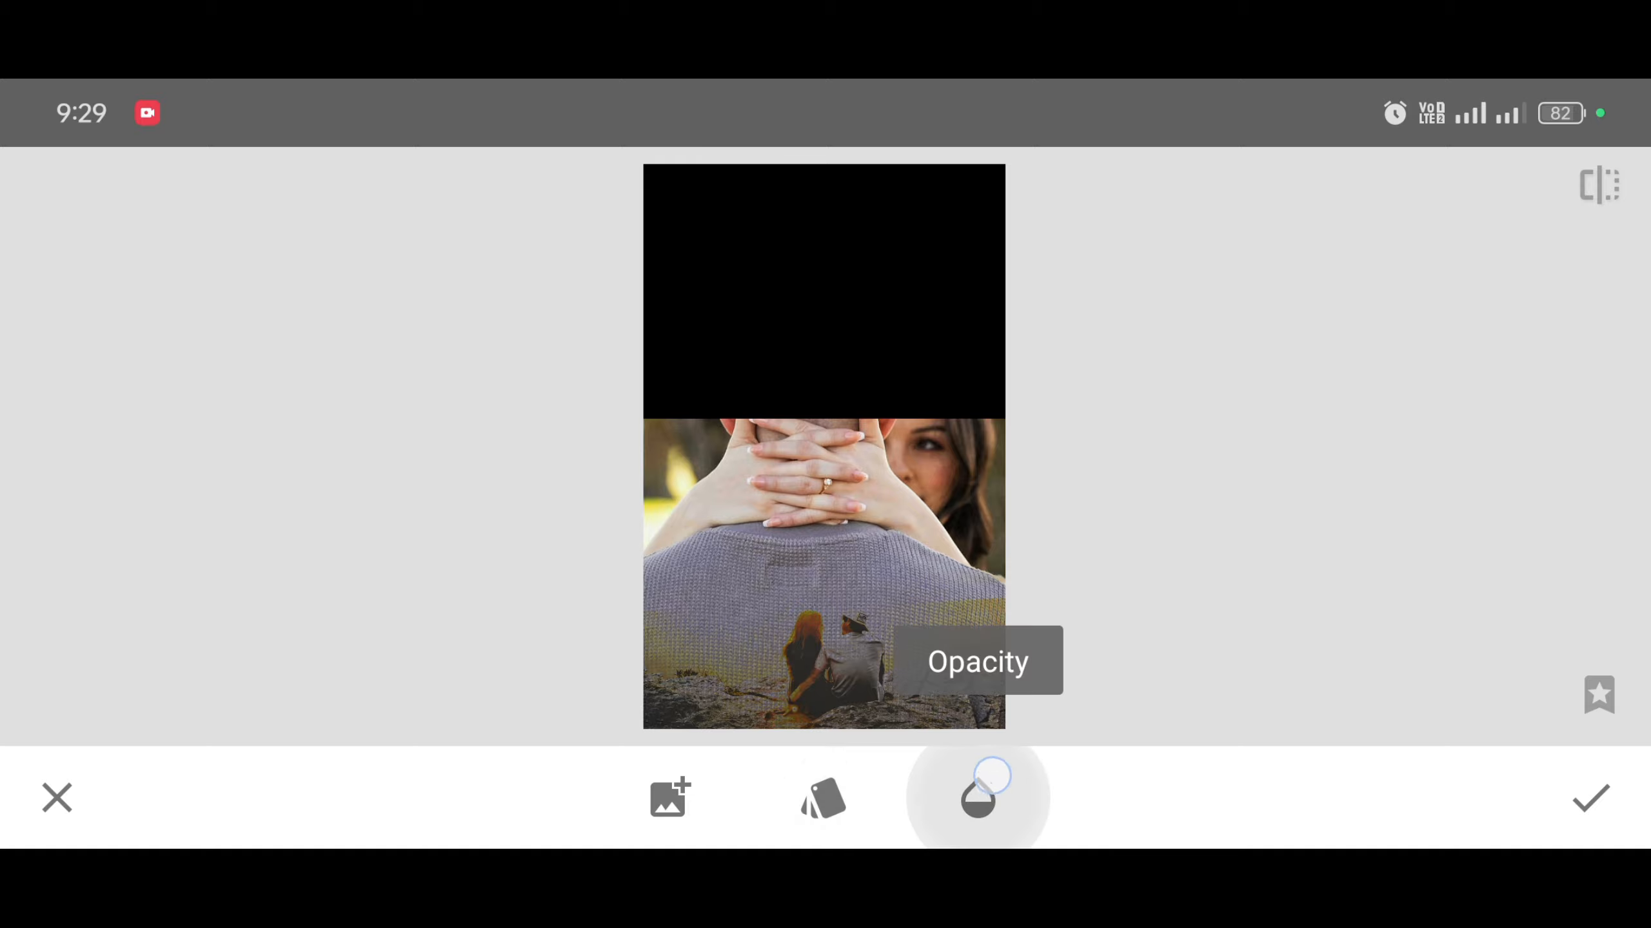
left_click(977, 797)
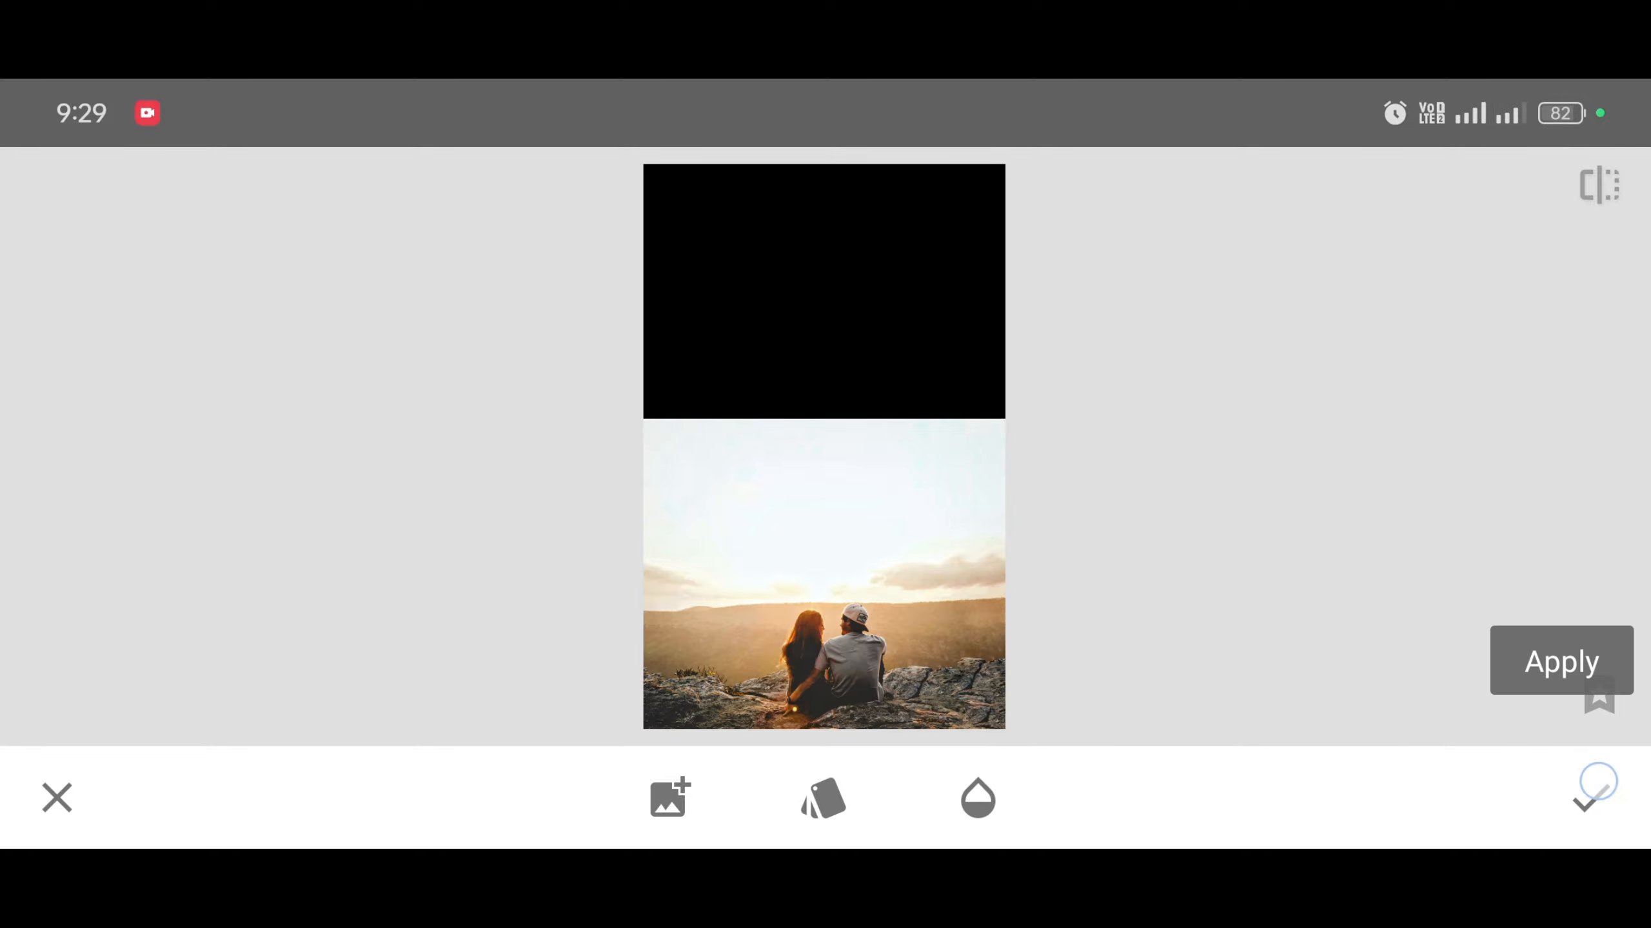
left_click(1562, 662)
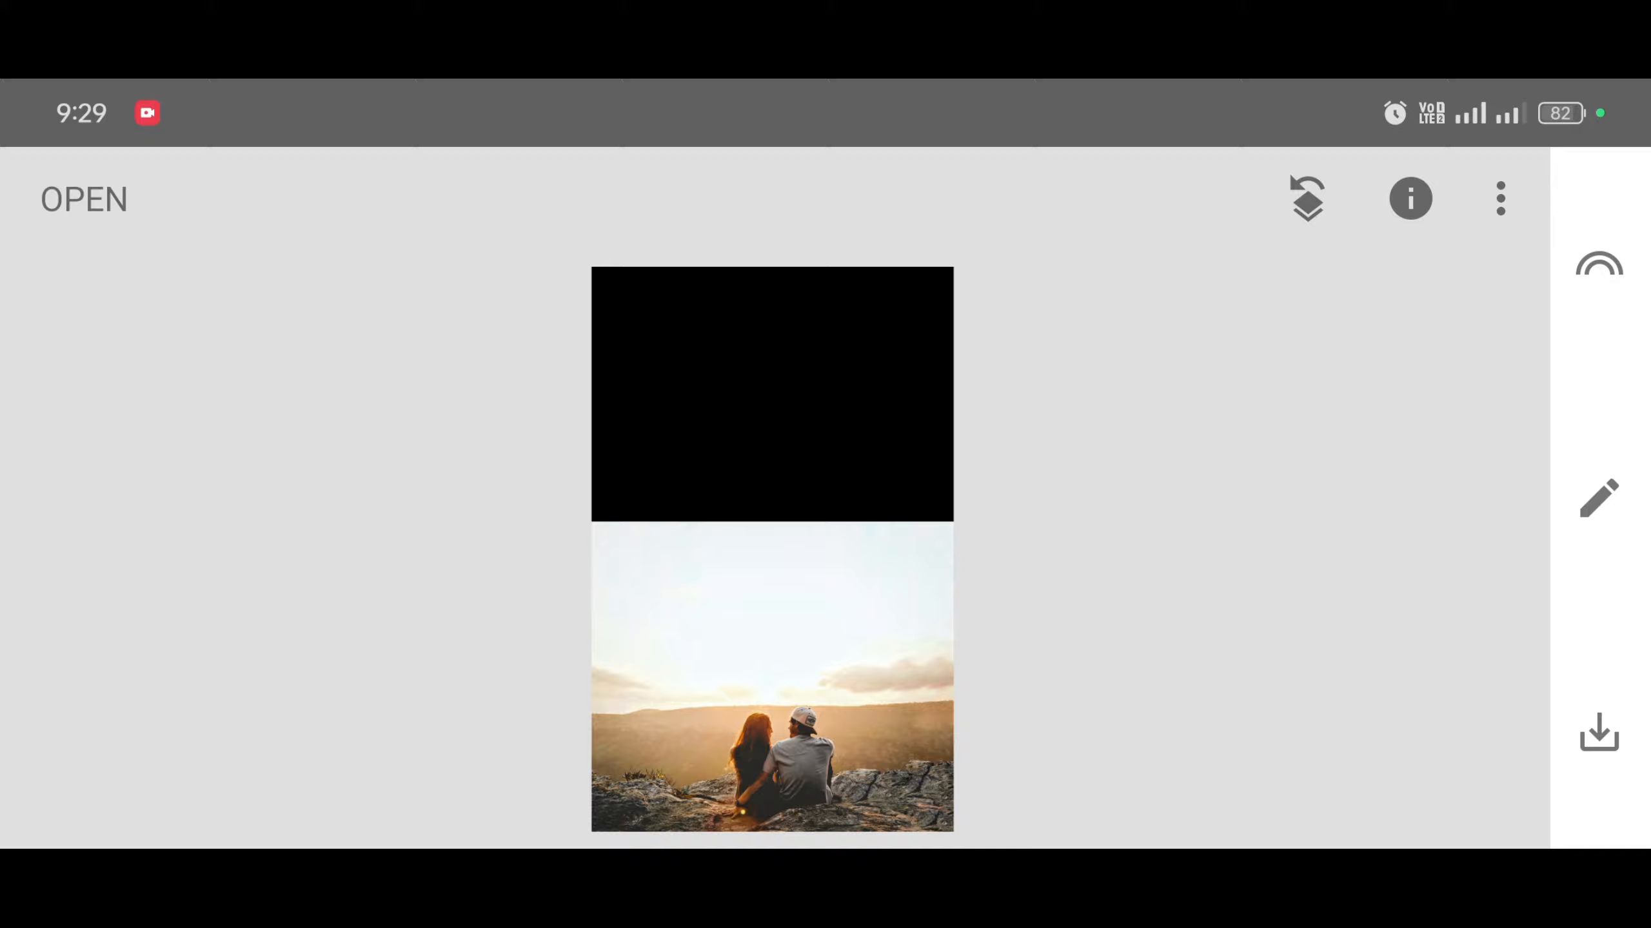
Step: View the applied edits and pick the Double Exposure's Stacks brush
left_click(1306, 199)
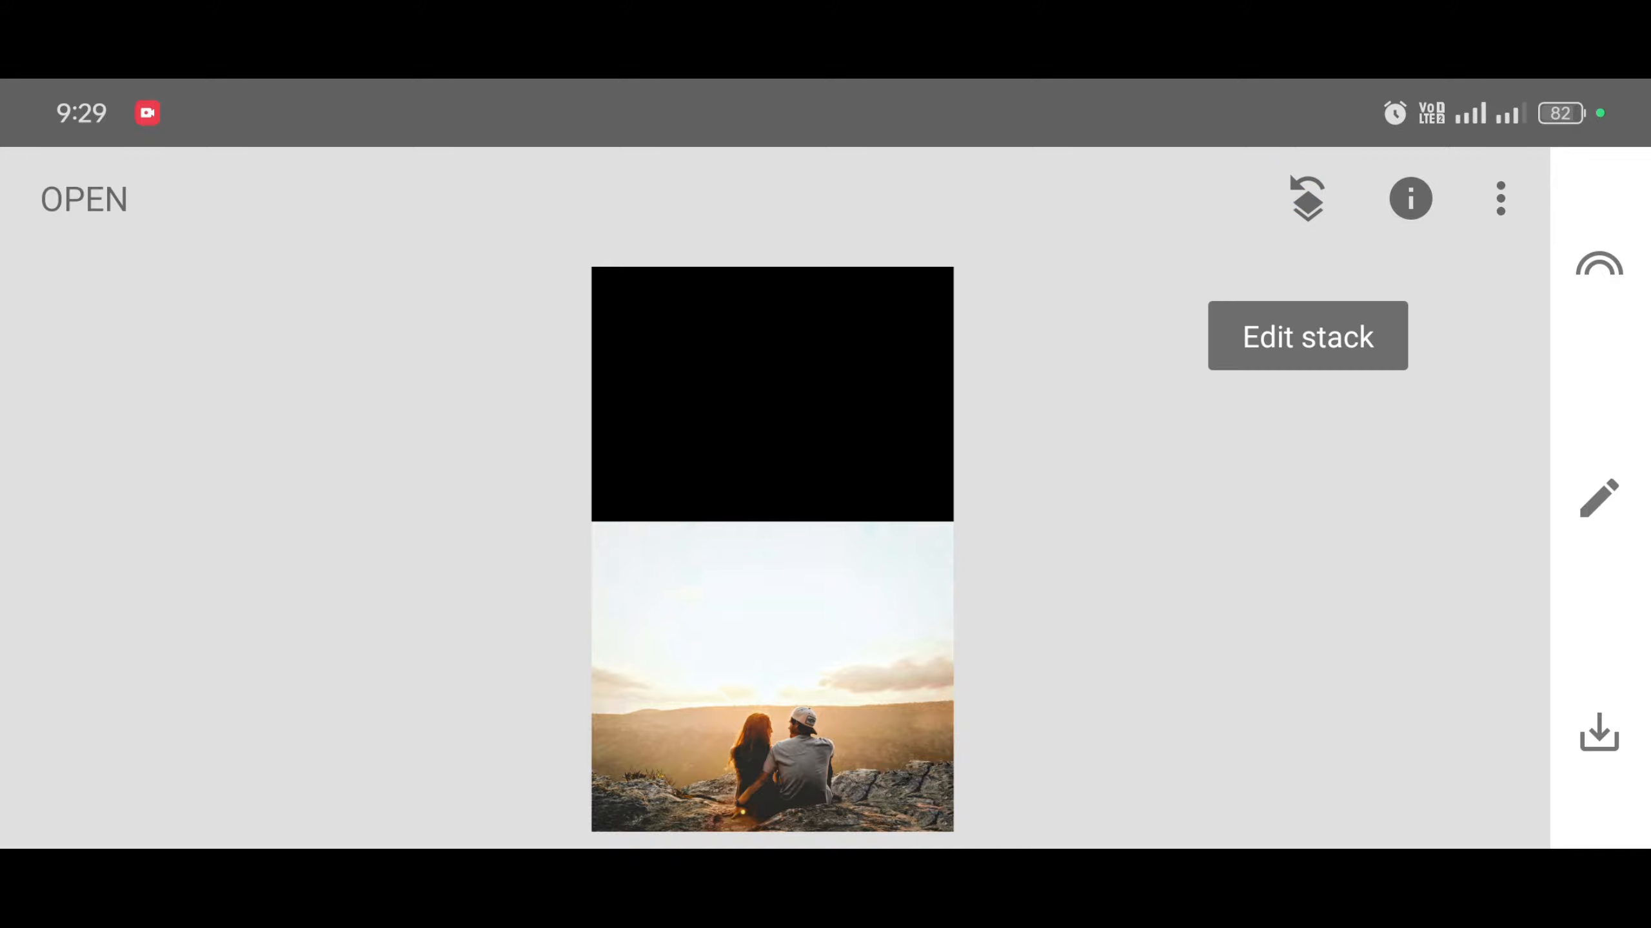
left_click(1499, 199)
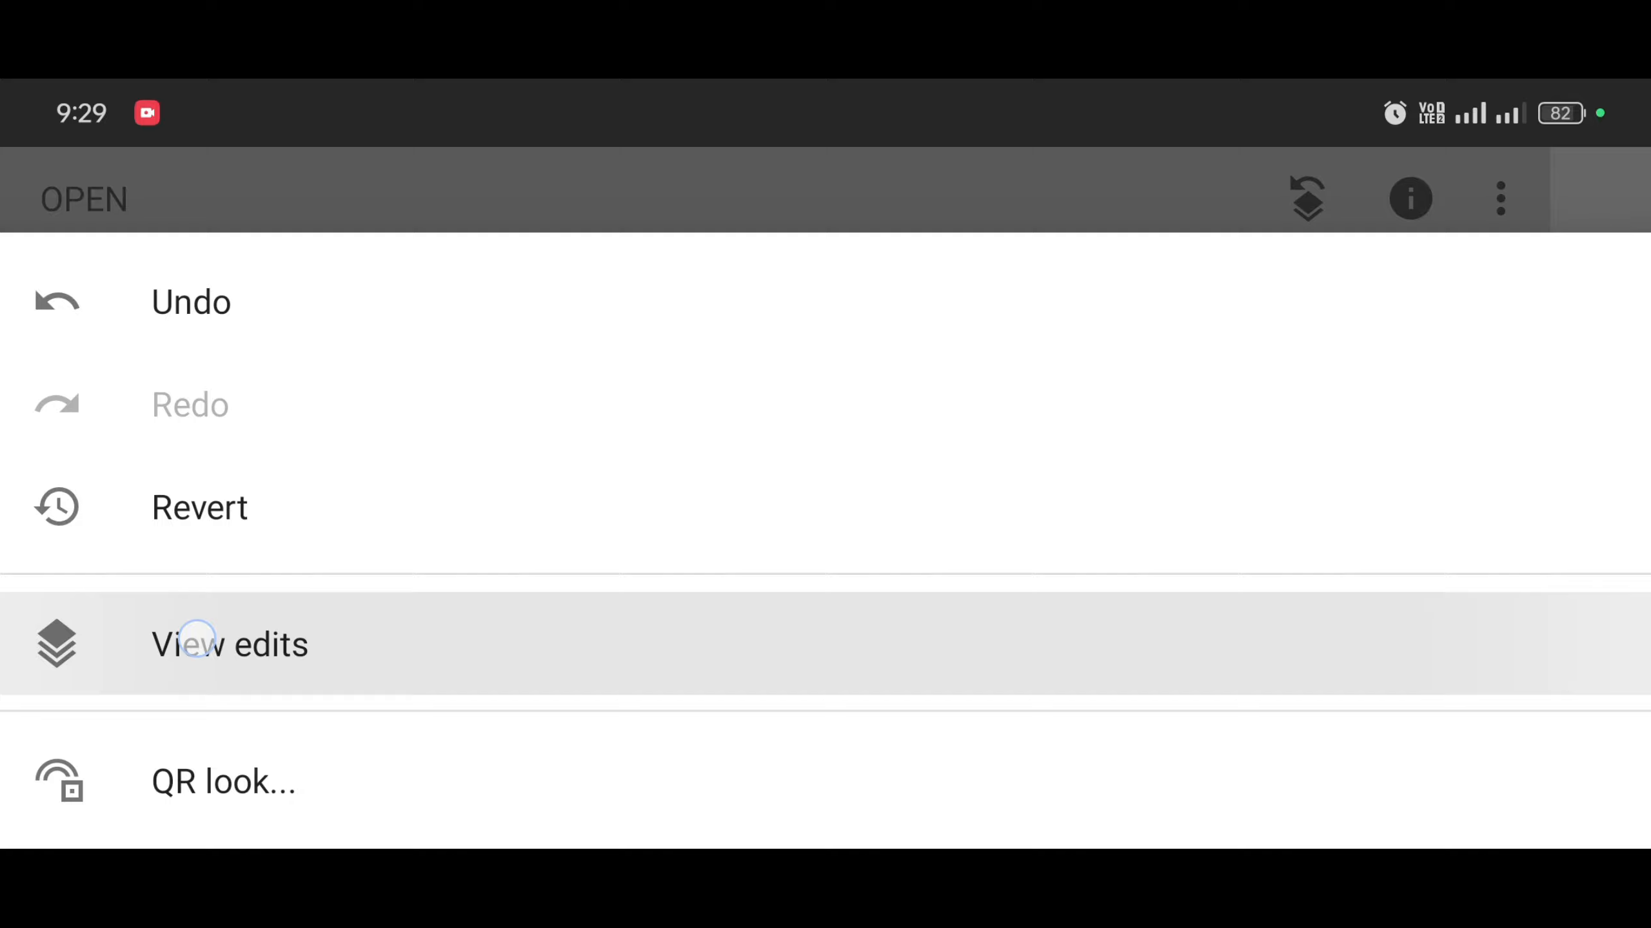
left_click(230, 645)
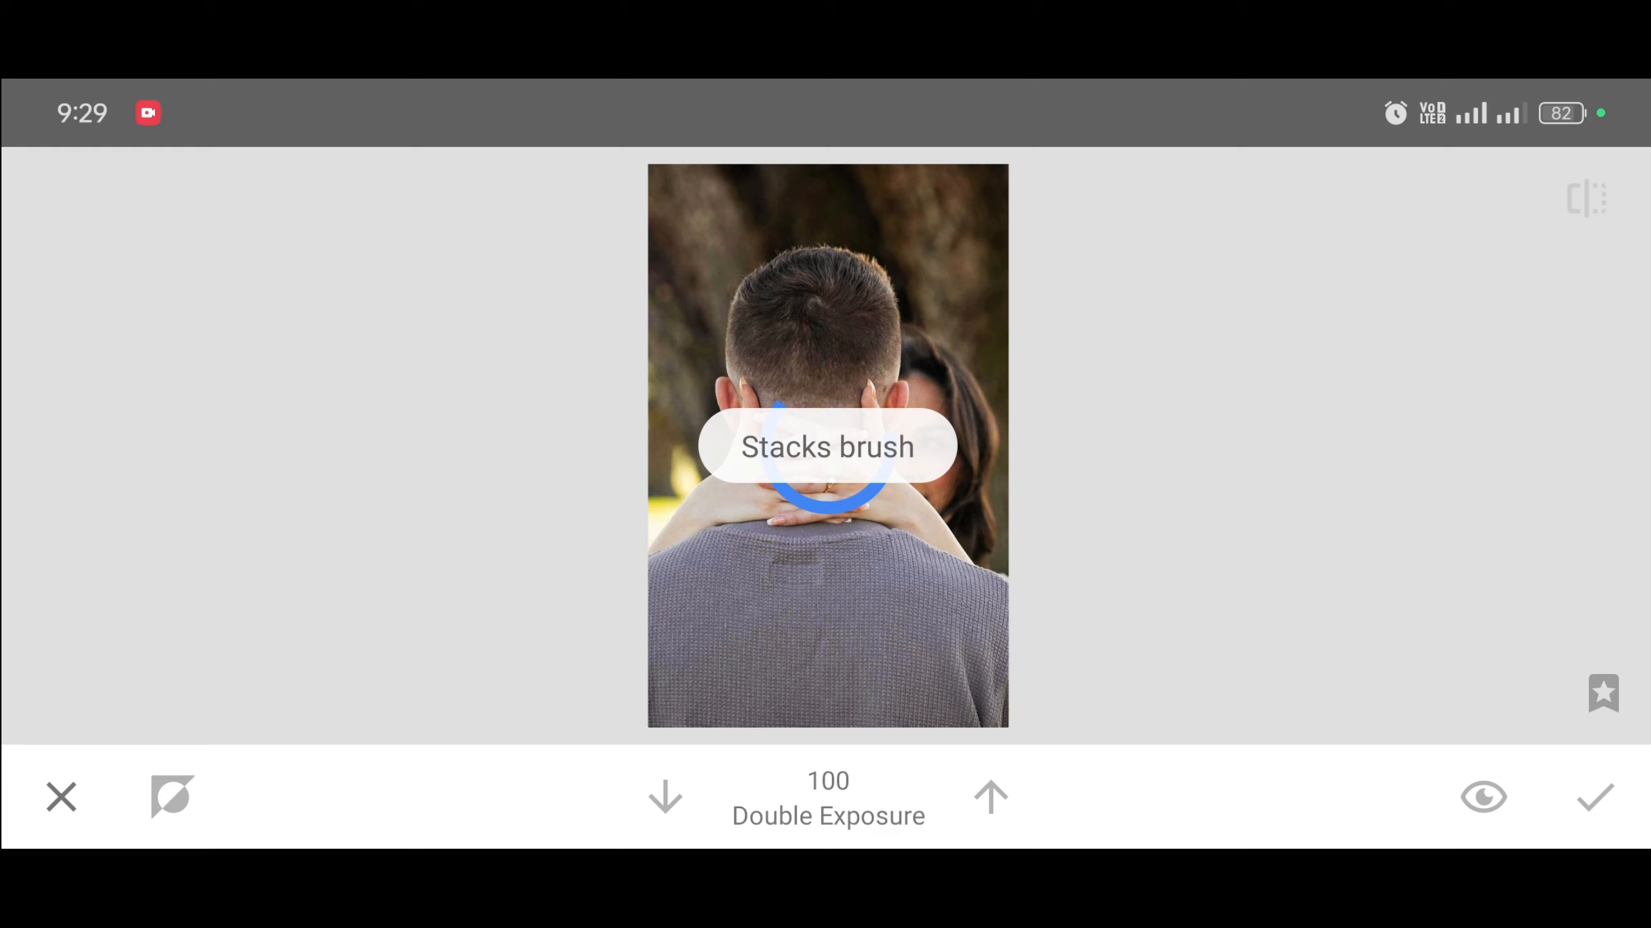
left_click(169, 797)
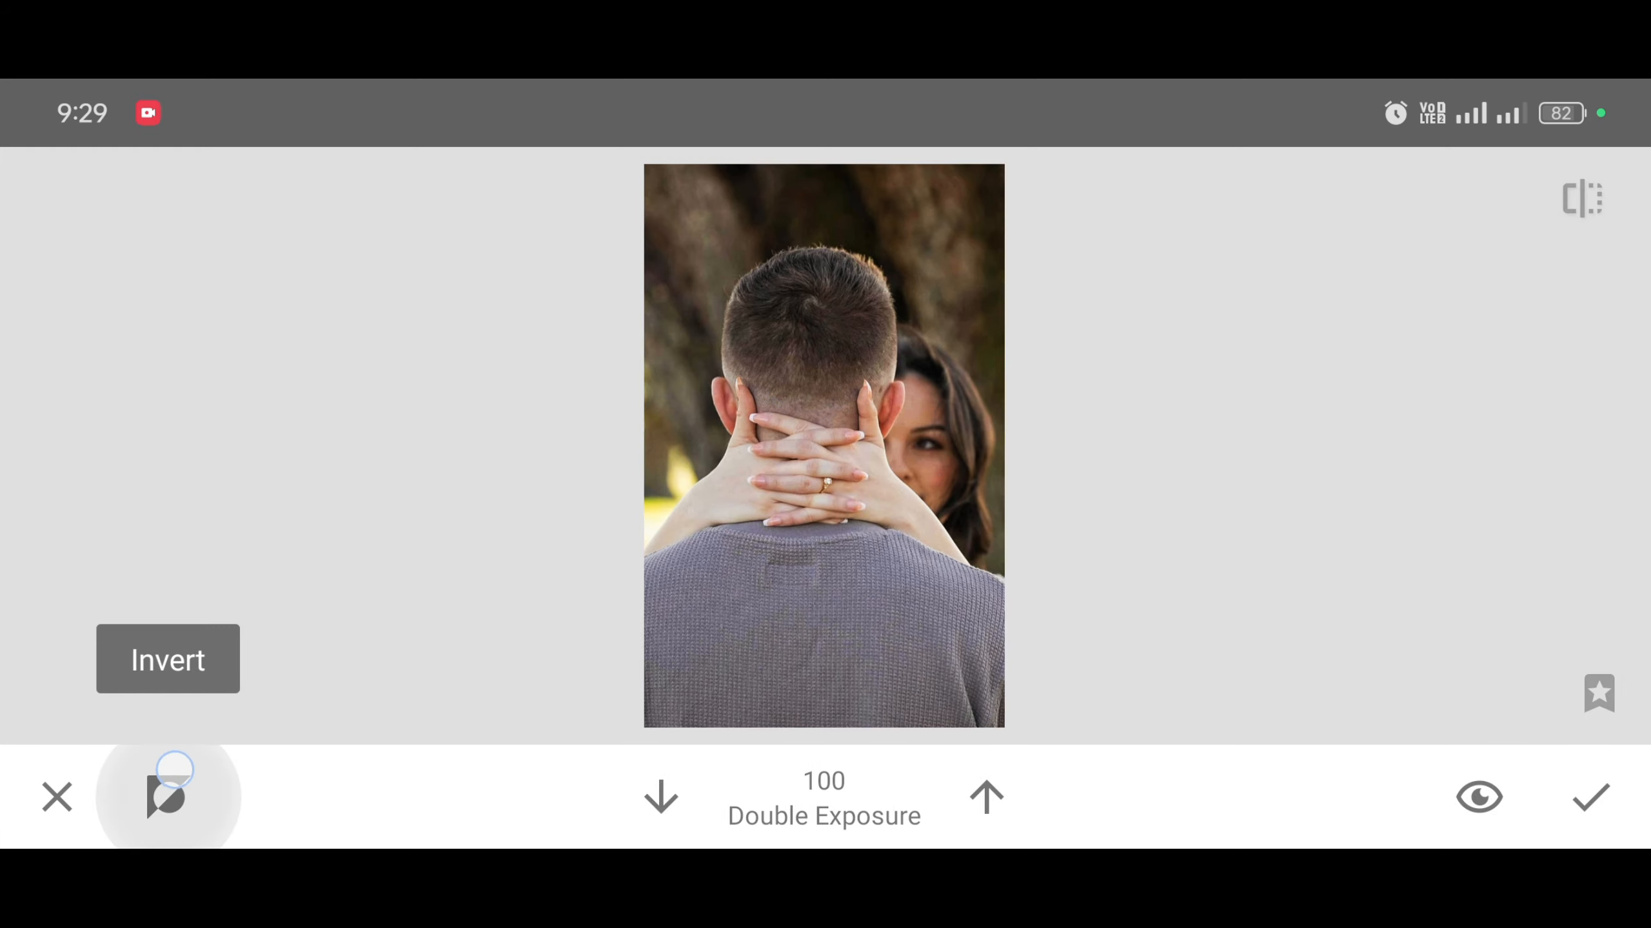
Step: Invert the mask so the blend is hidden everywhere and set brush strength to 100
left_click(660, 797)
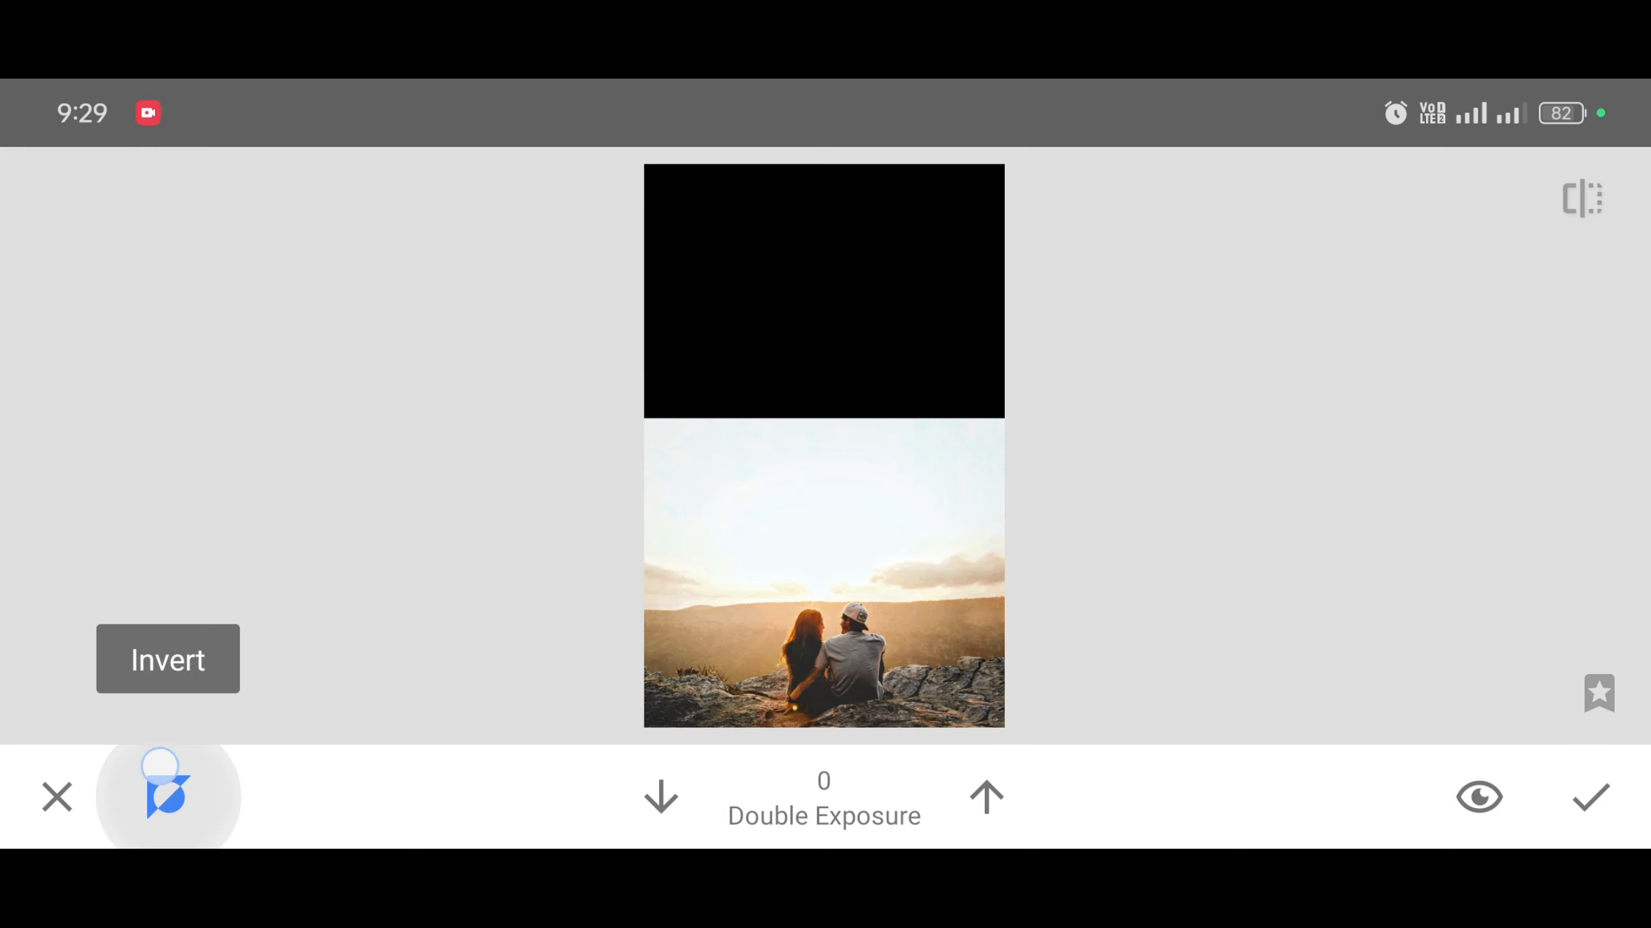
left_click(986, 797)
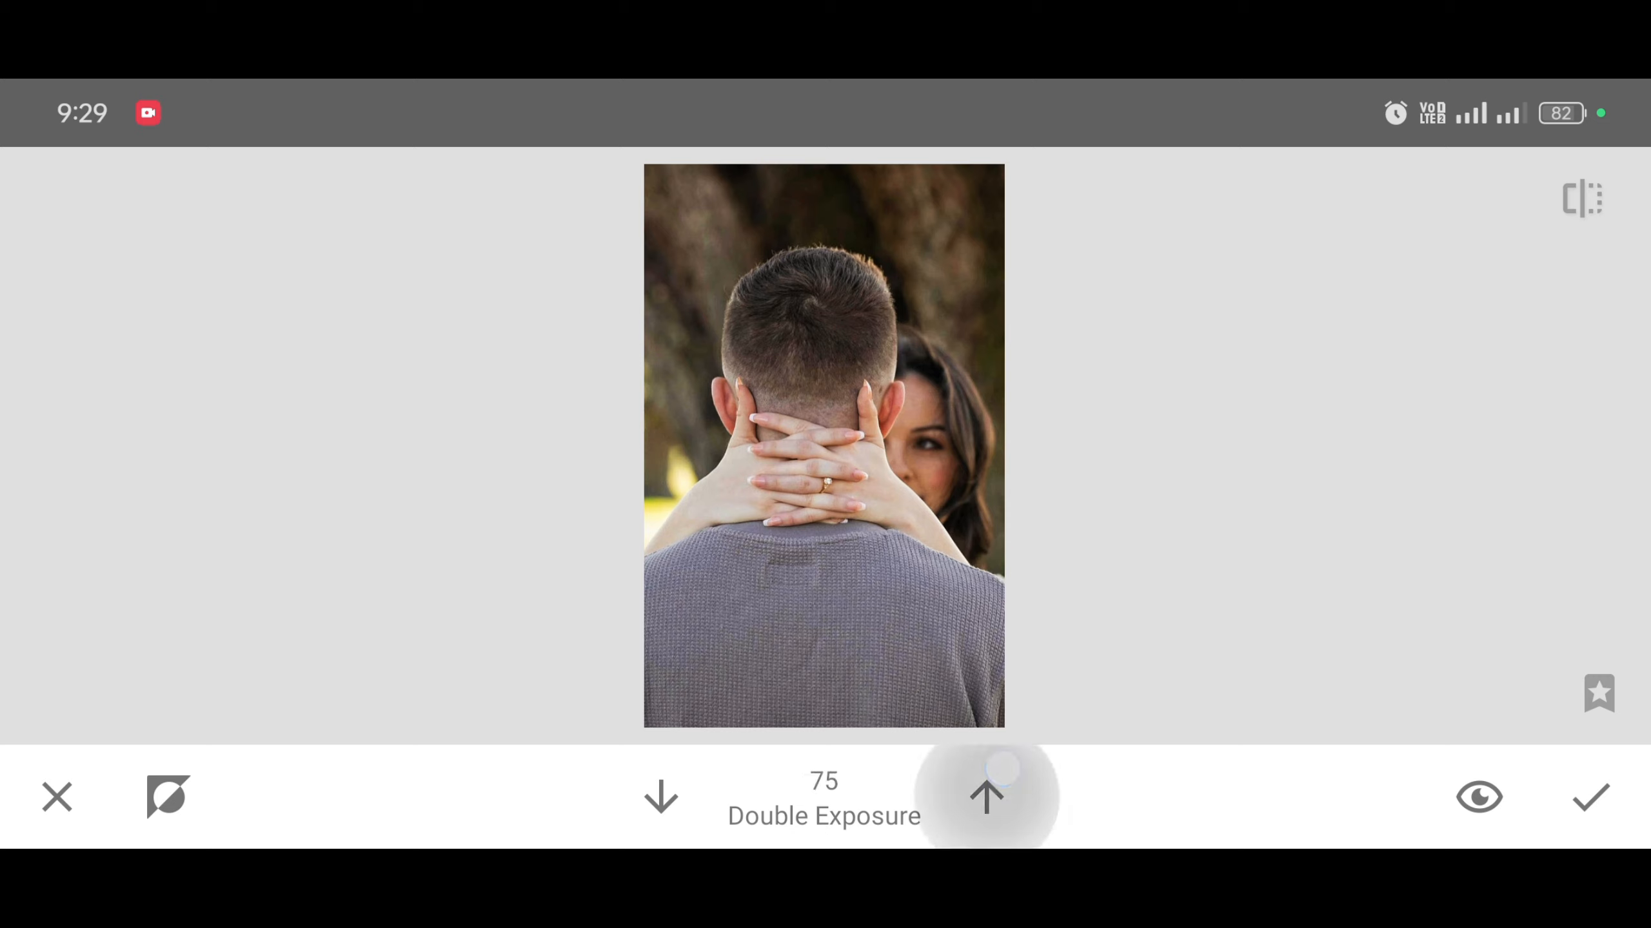
left_click(987, 797)
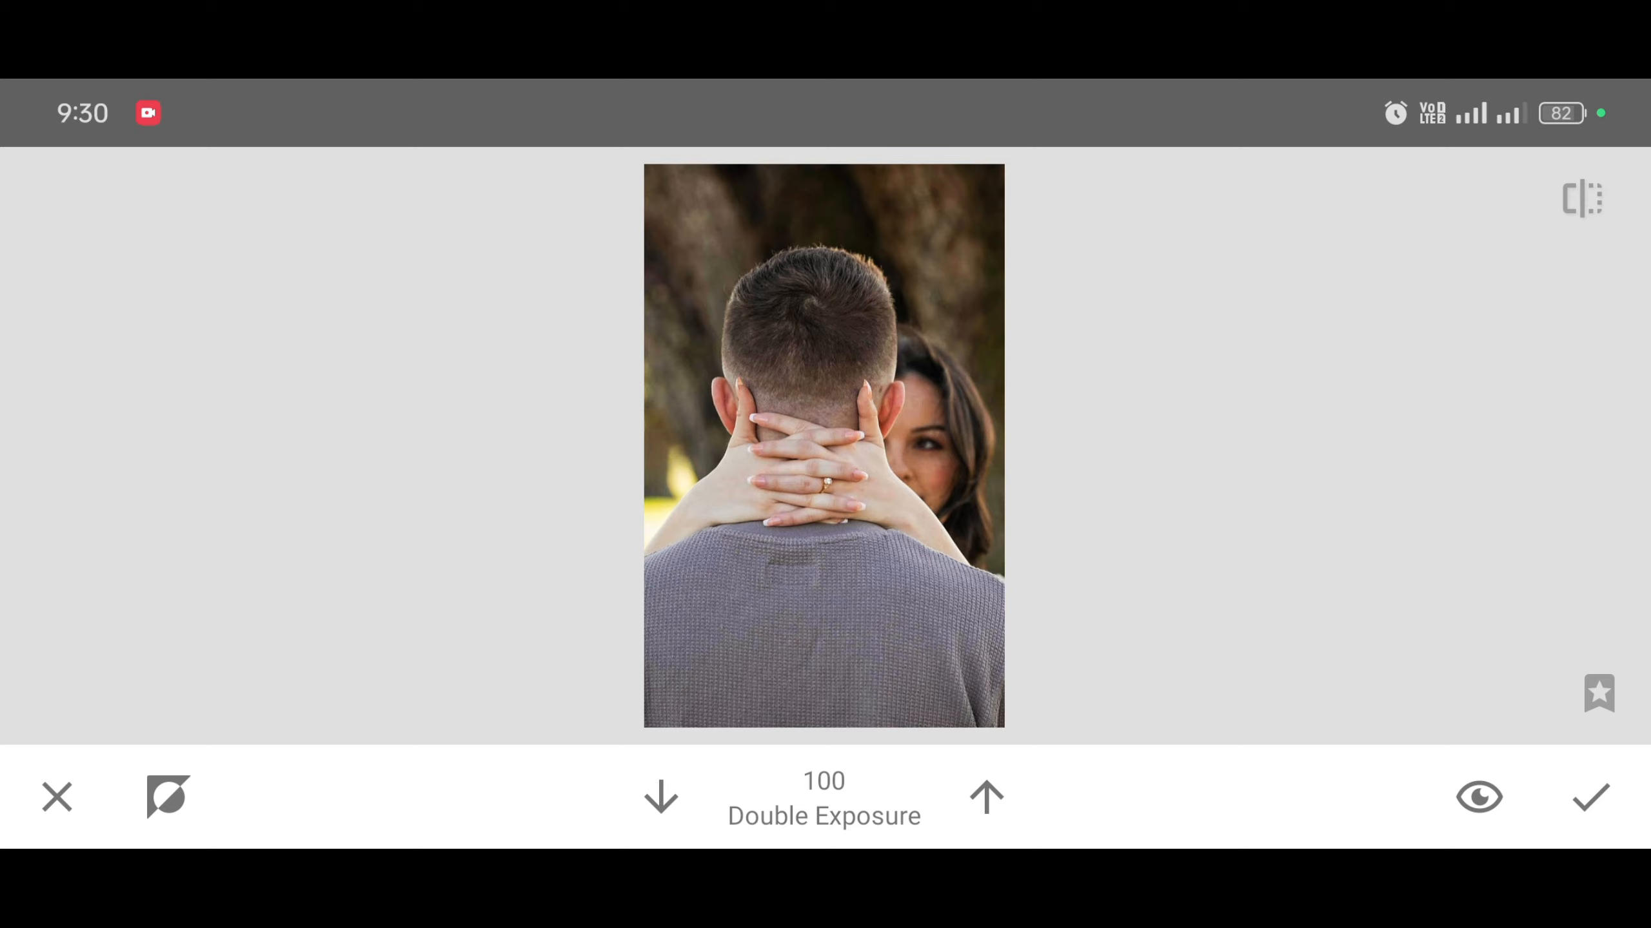
Step: Brush the sunset scene into the photo's bottom third, fading into the man's shoulders, and confirm
left_click(821, 442)
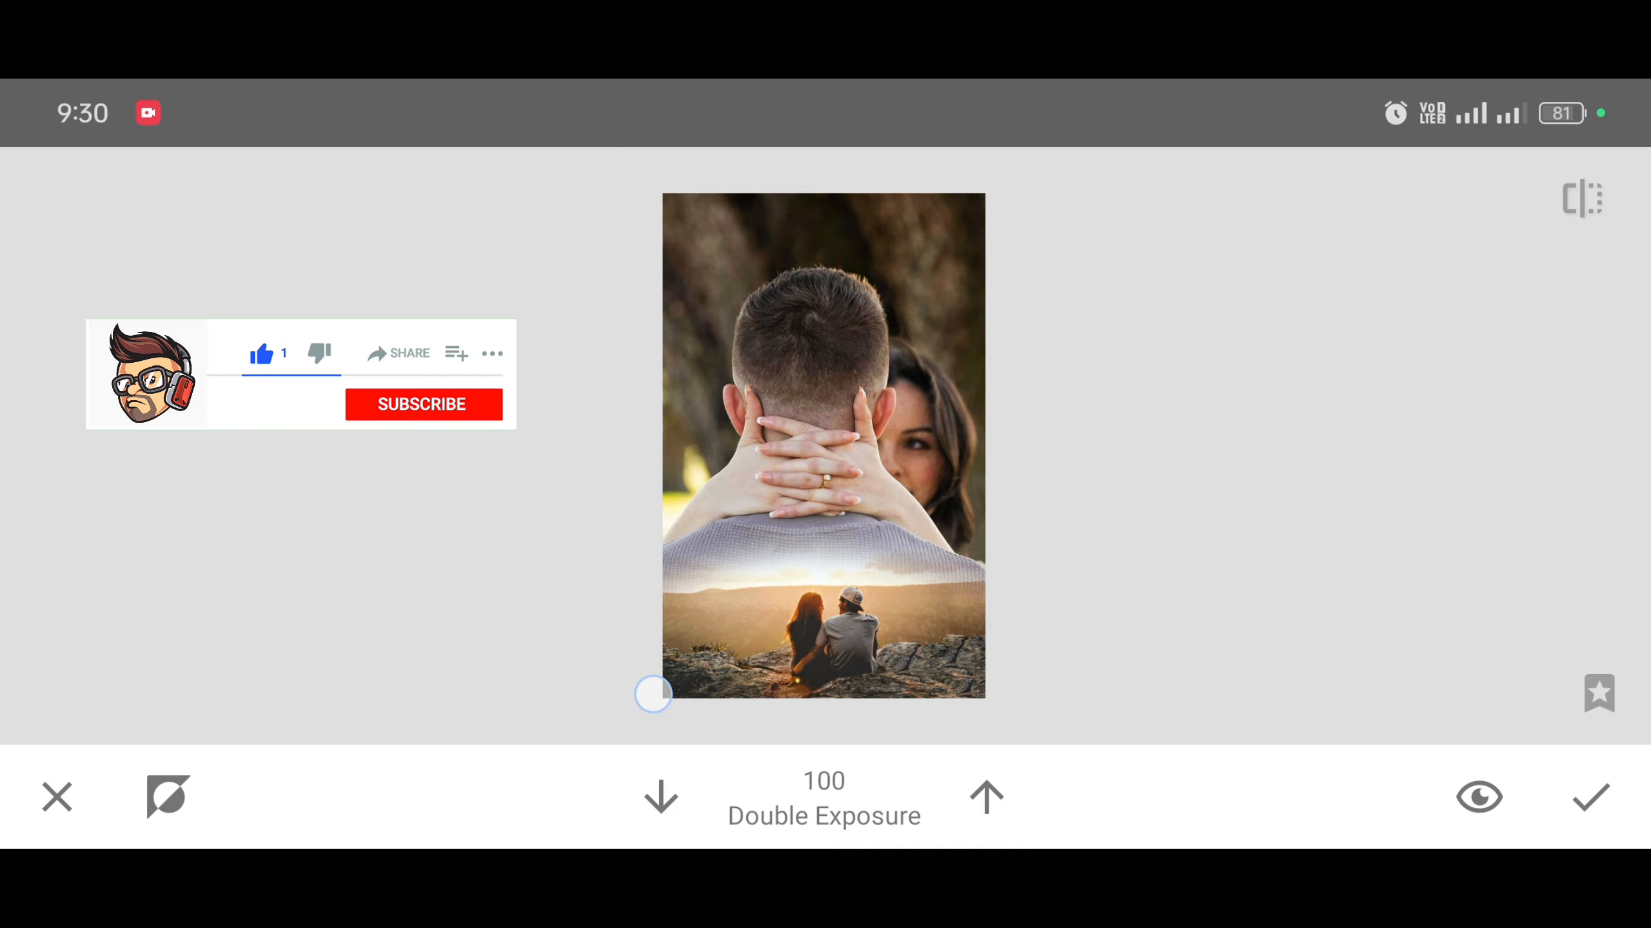
left_click(421, 403)
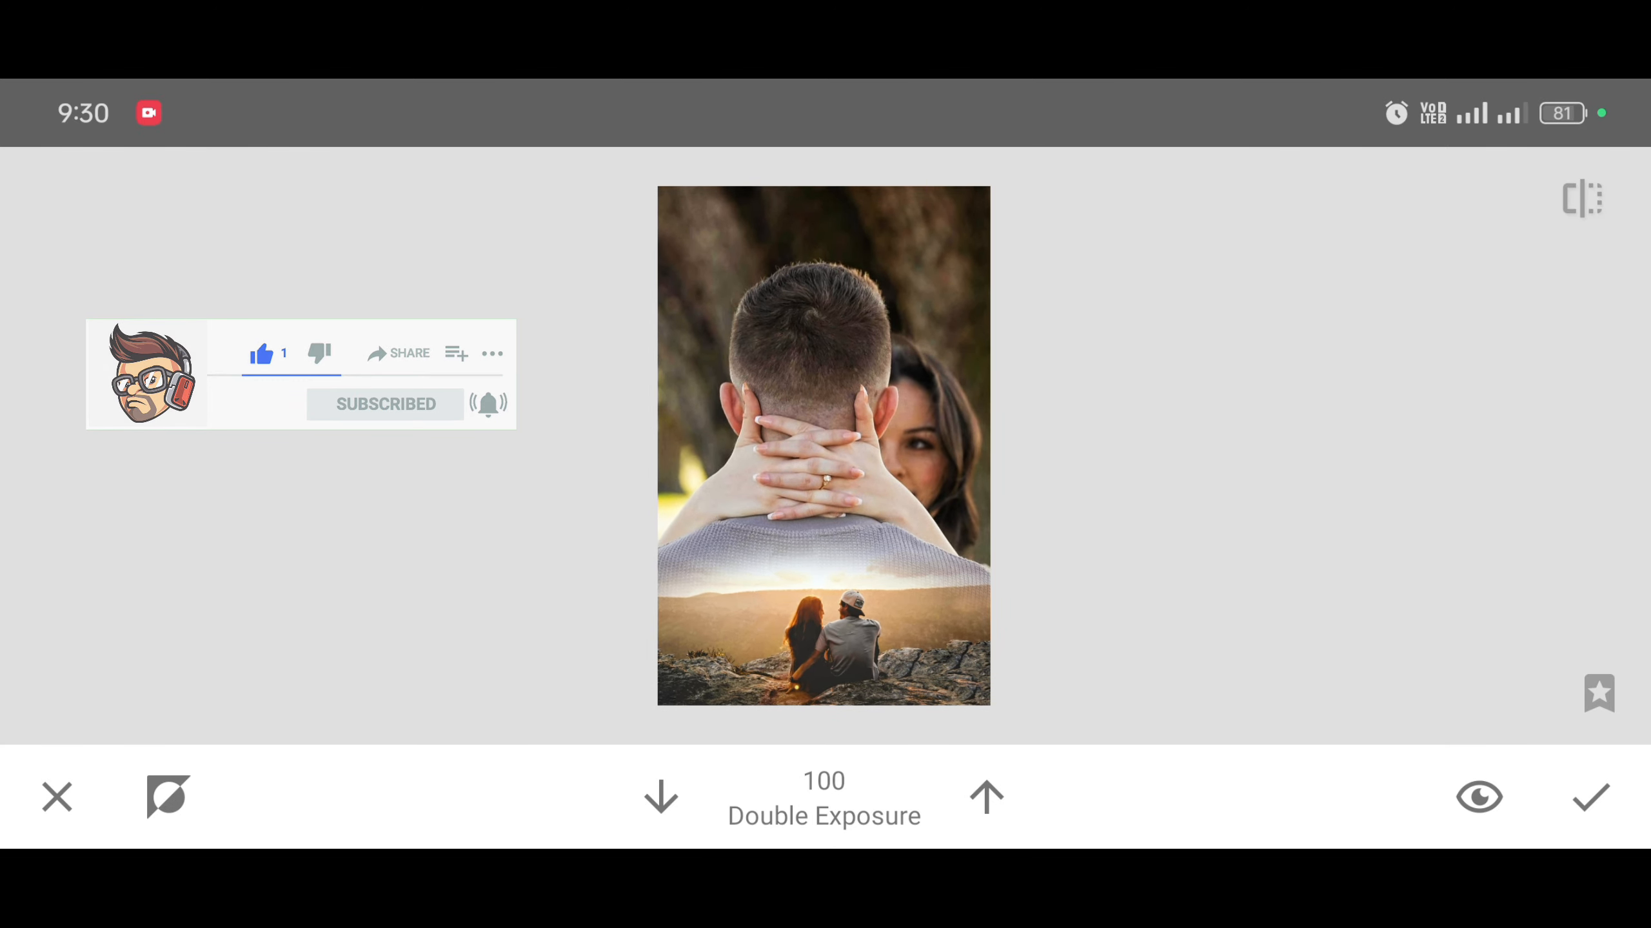
left_click(1589, 797)
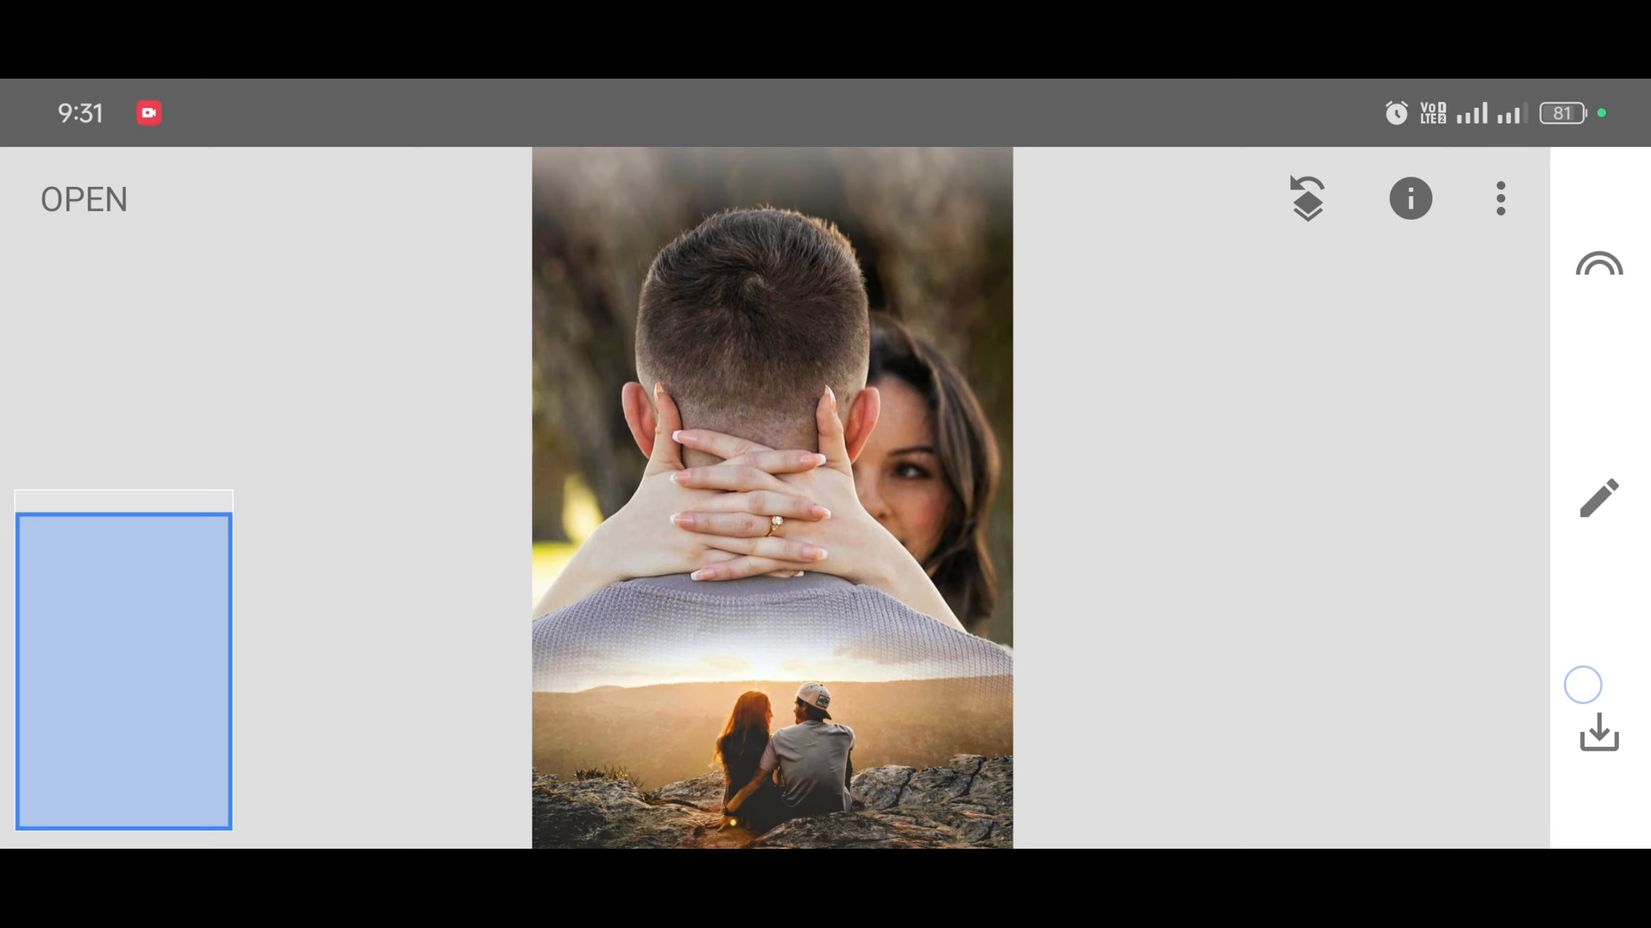
Step: Export a copy of the finished merged photo
left_click(1598, 731)
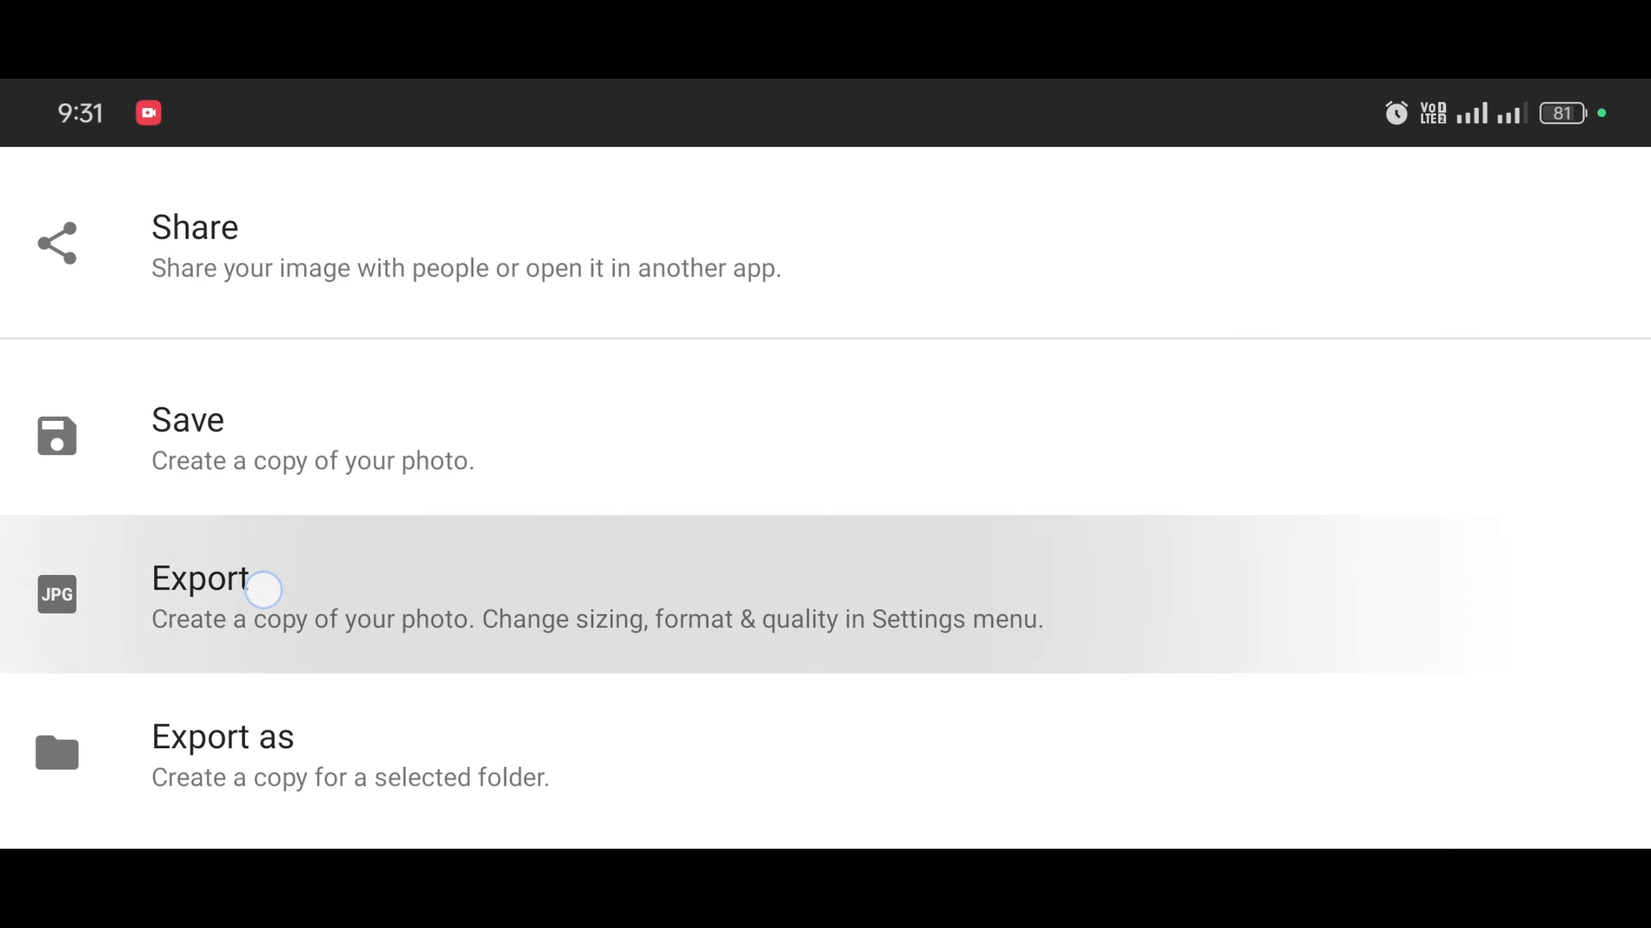